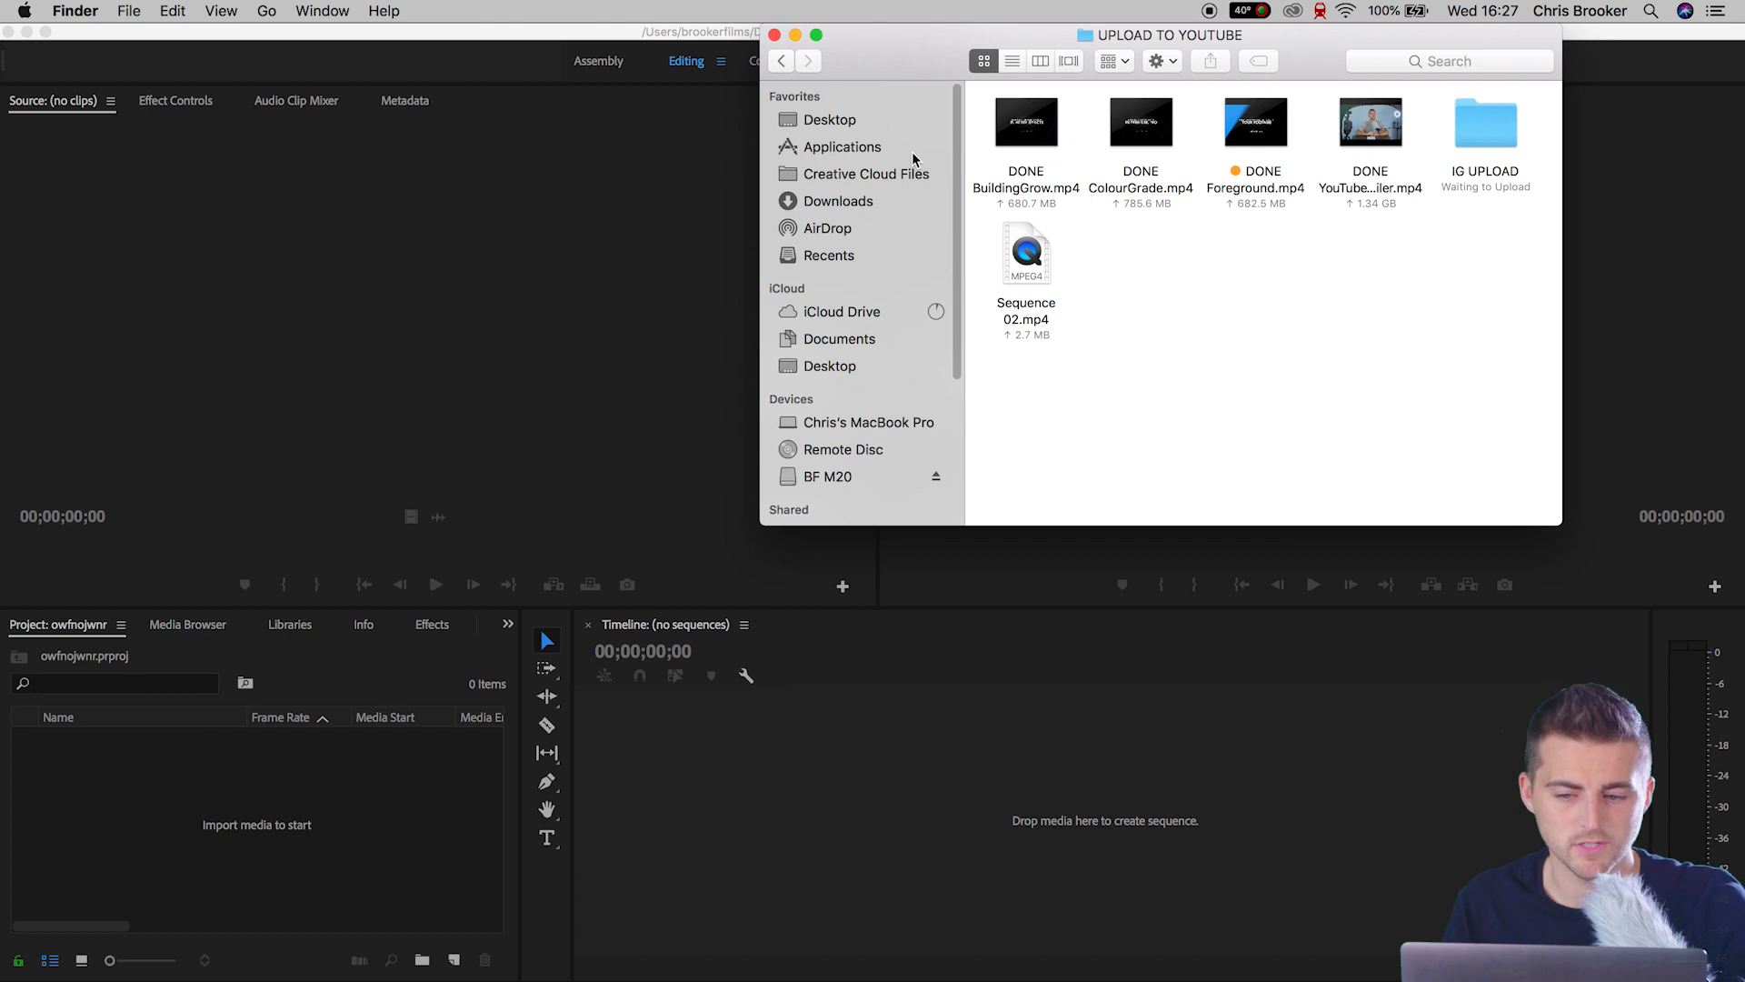
pyautogui.moveTo(1294, 119)
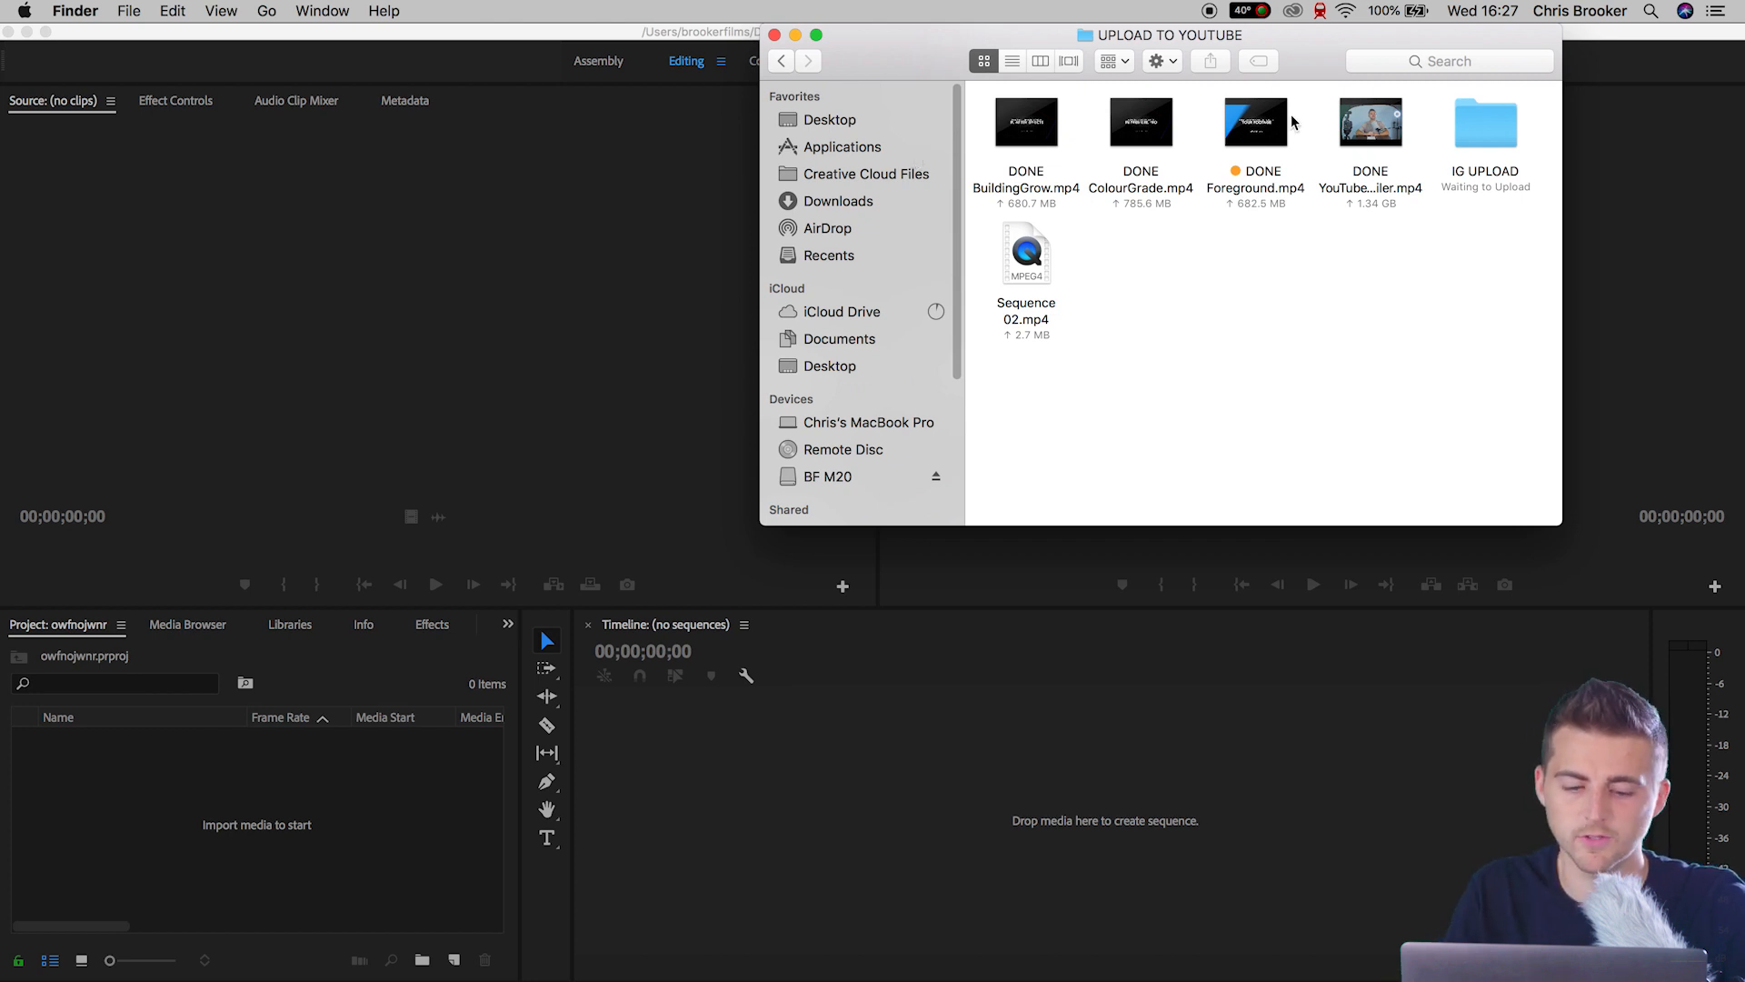
# - Select DONE Foreground.mp4 in the UPLOAD TO YOUTUBE folder for import into the project
pyautogui.click(1256, 122)
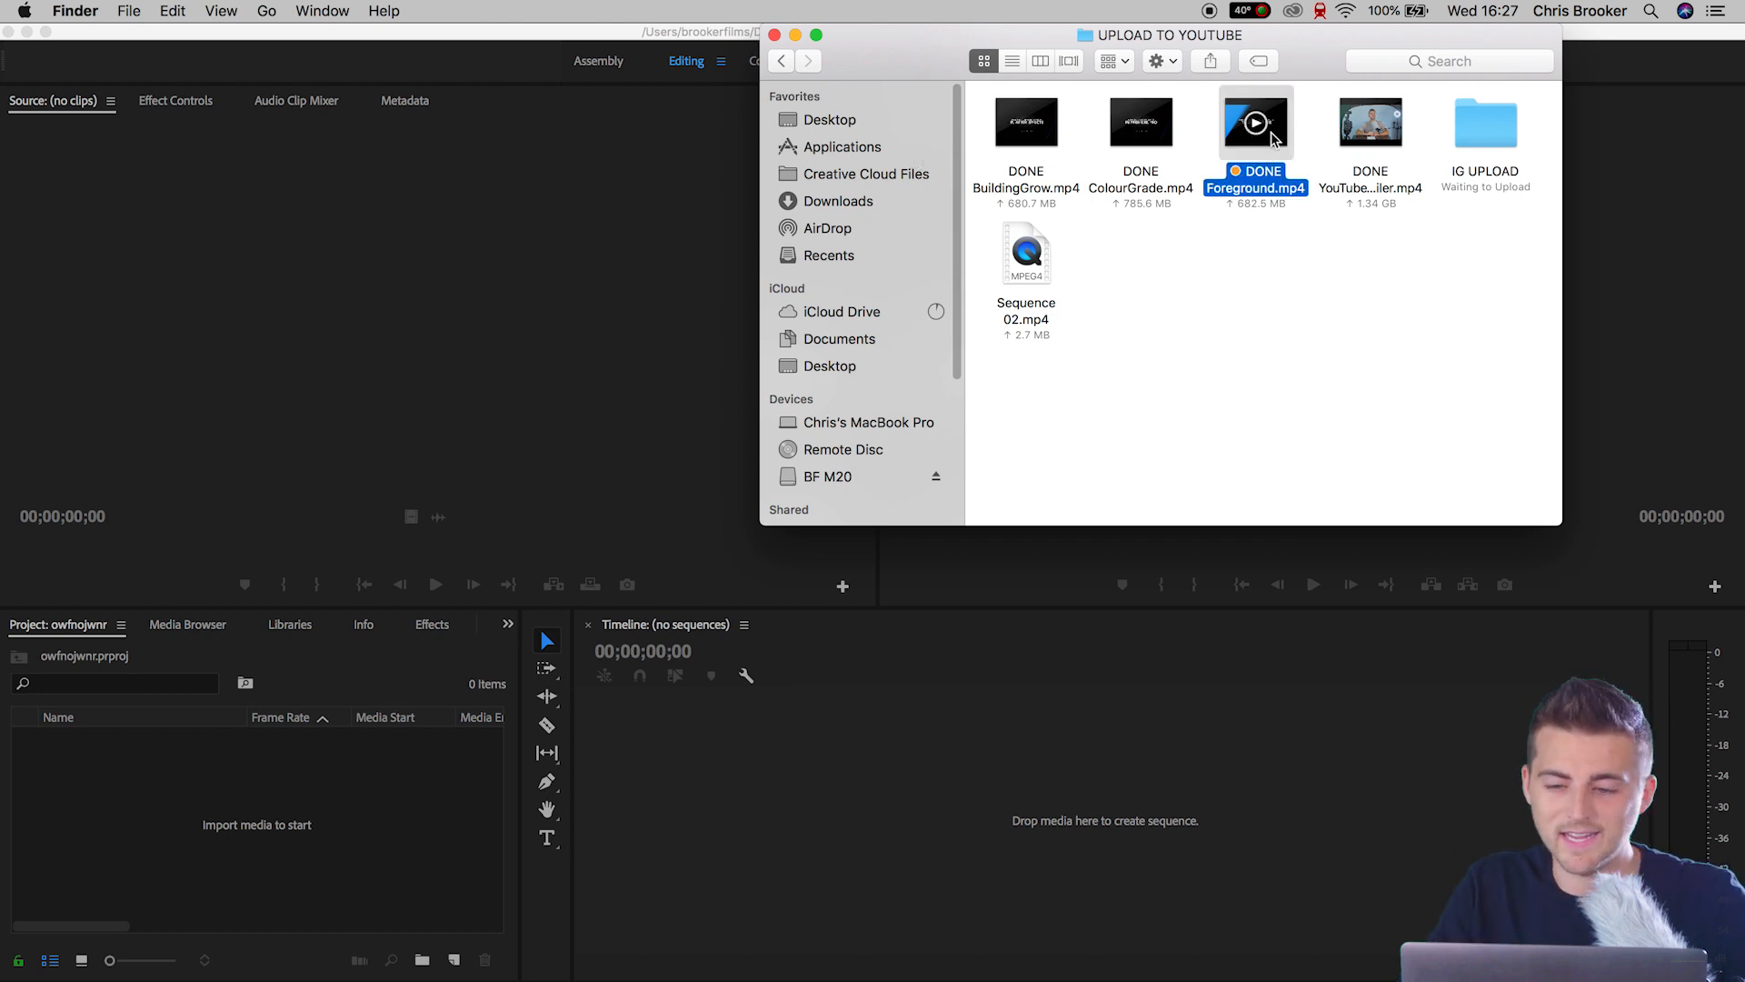
pyautogui.moveTo(142, 856)
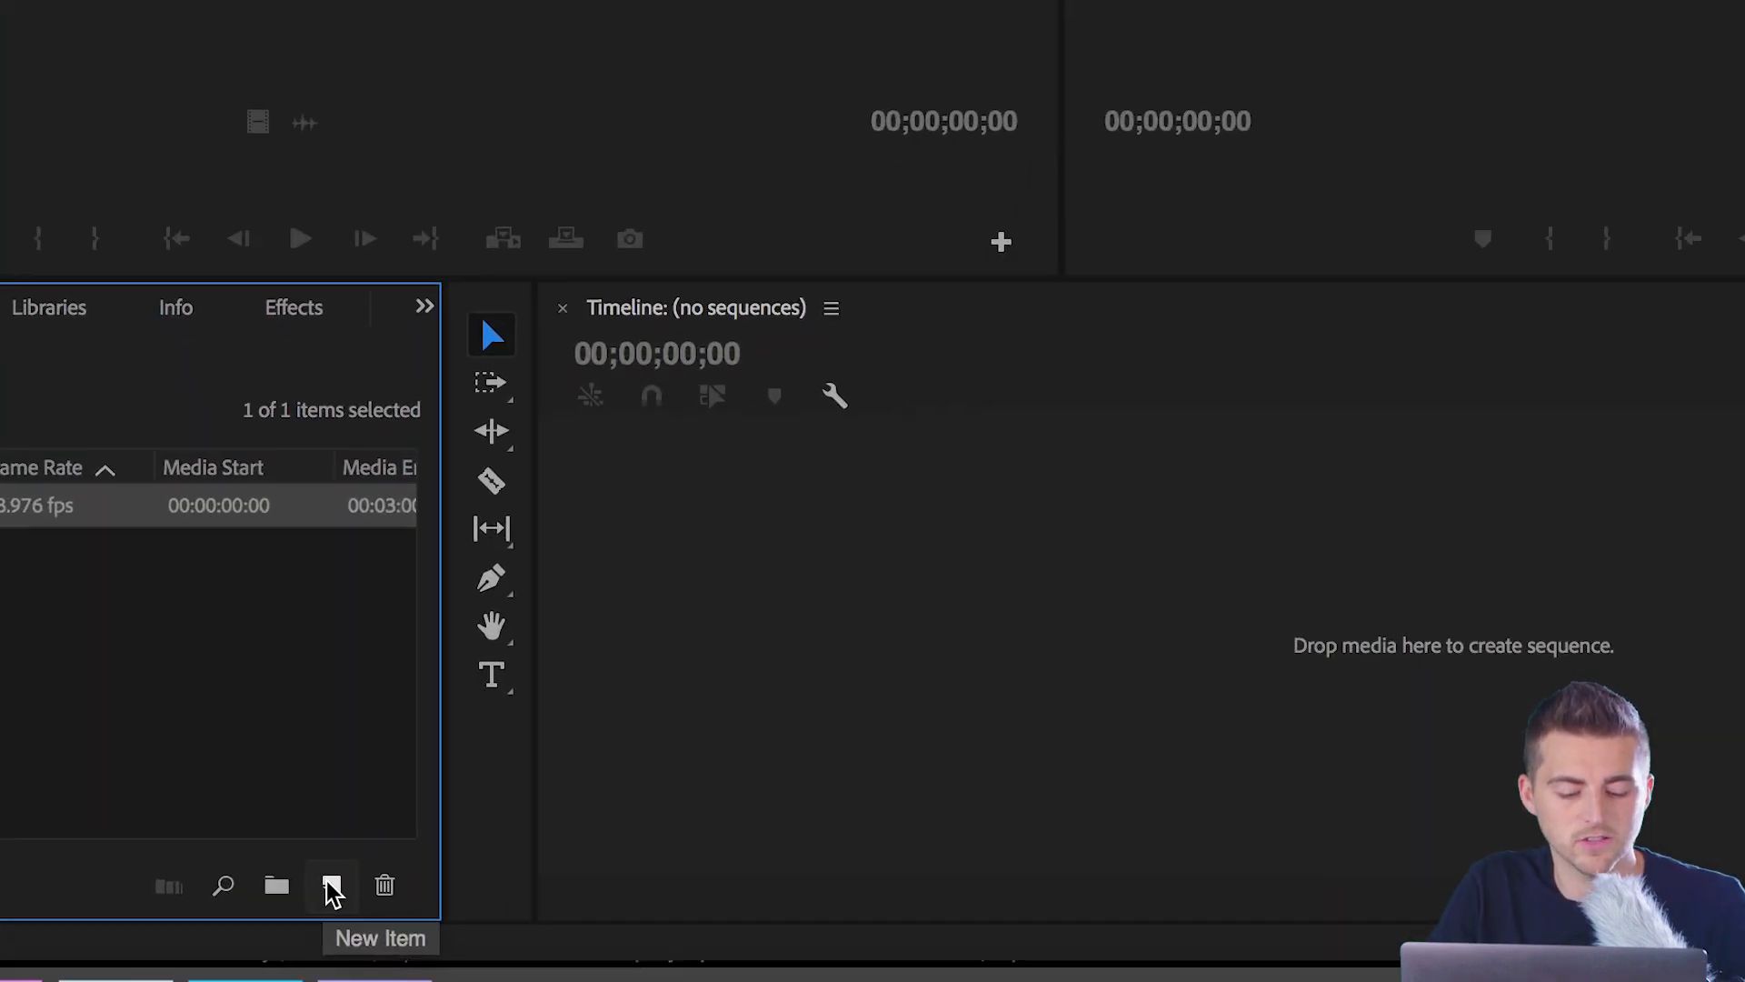
# - Create a Custom 1080 sequence named TextAnimation and open it in the timeline
pyautogui.click(328, 885)
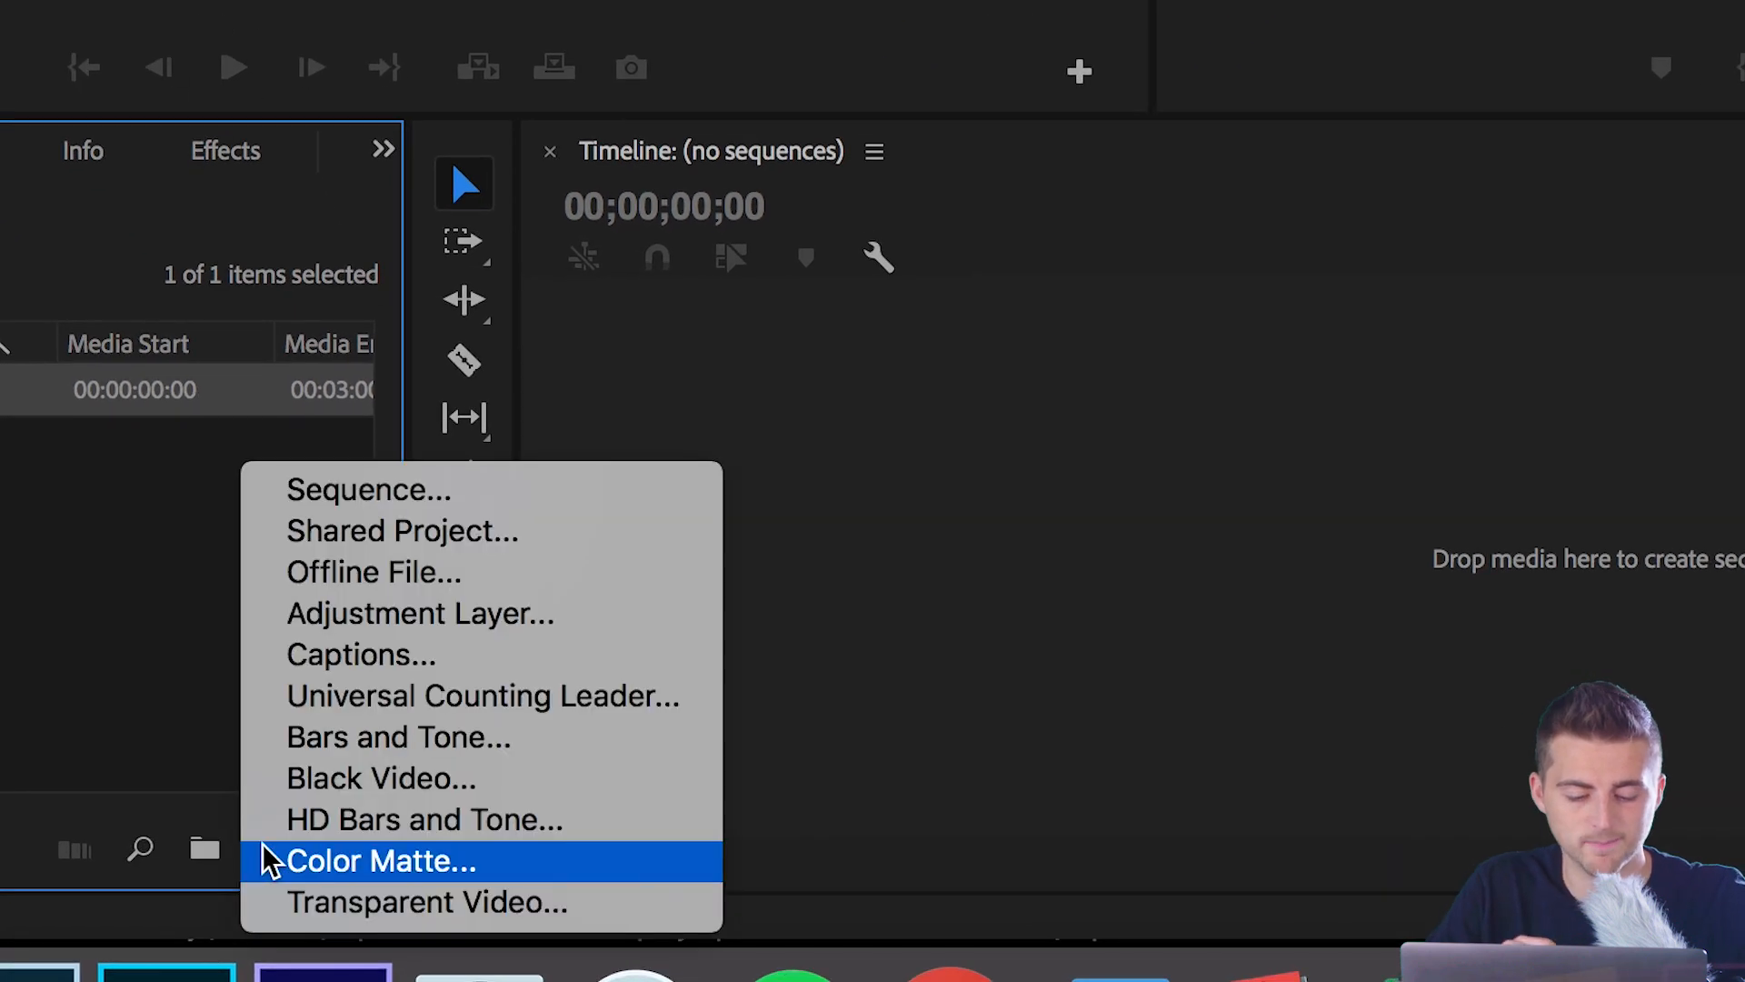
pyautogui.click(367, 490)
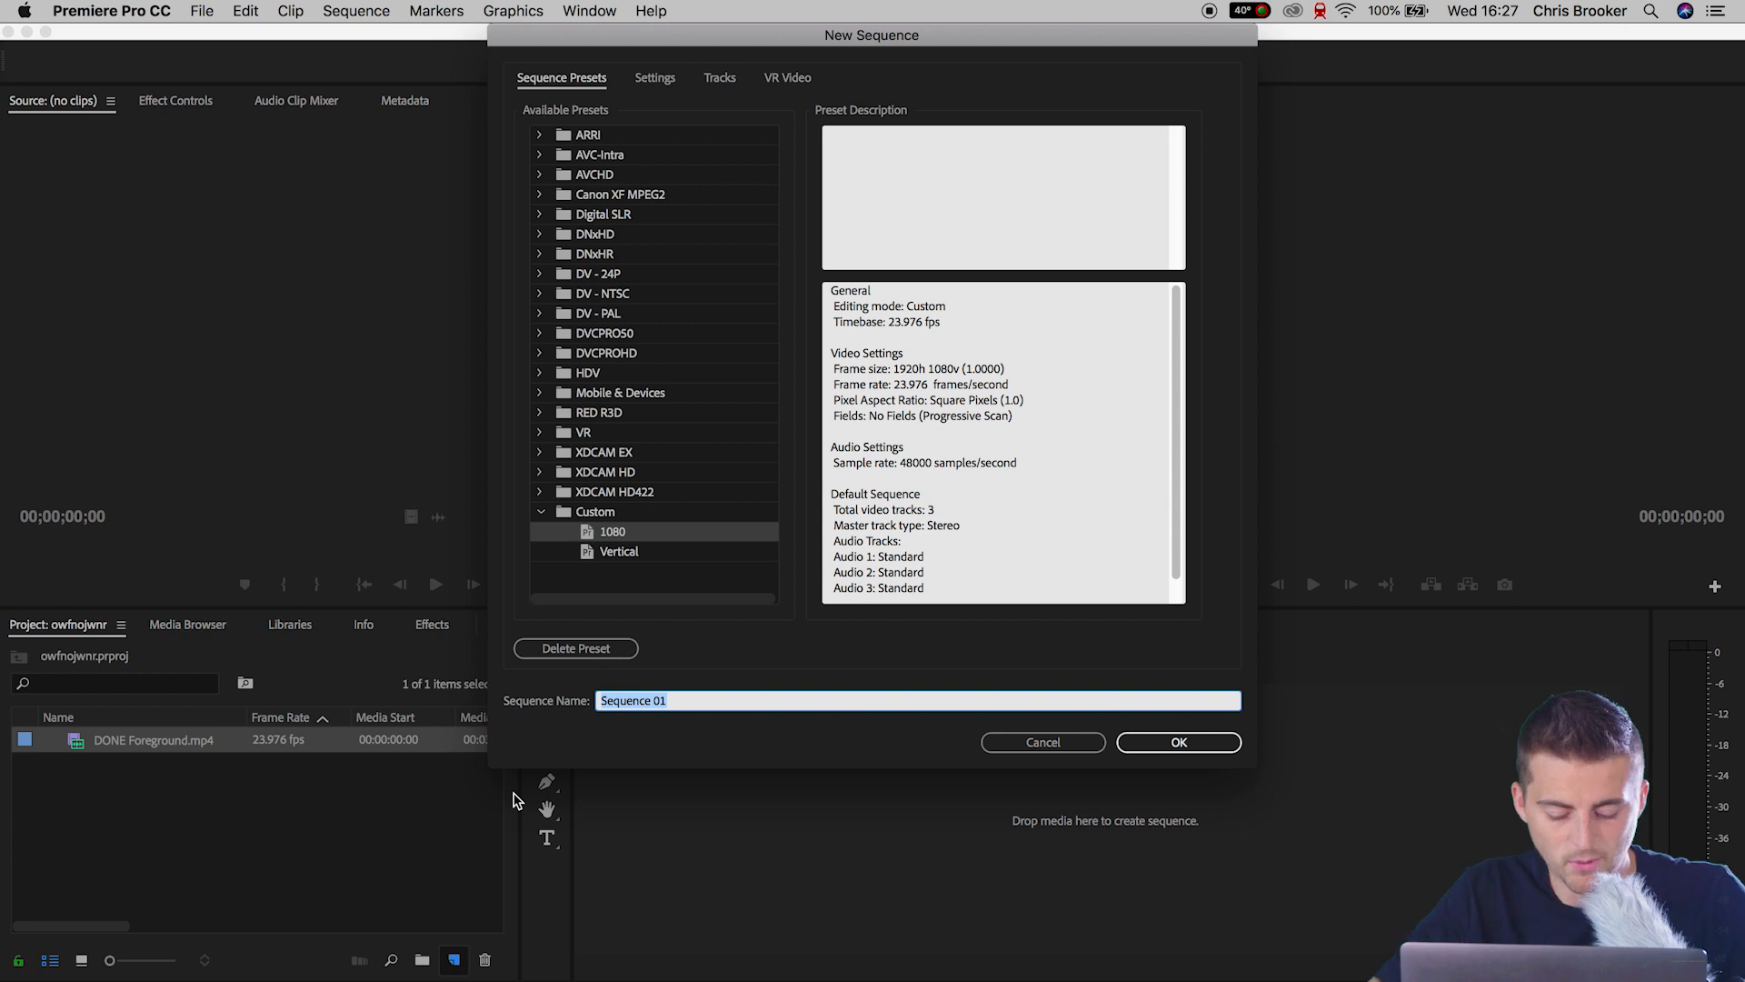
pyautogui.write('Text')
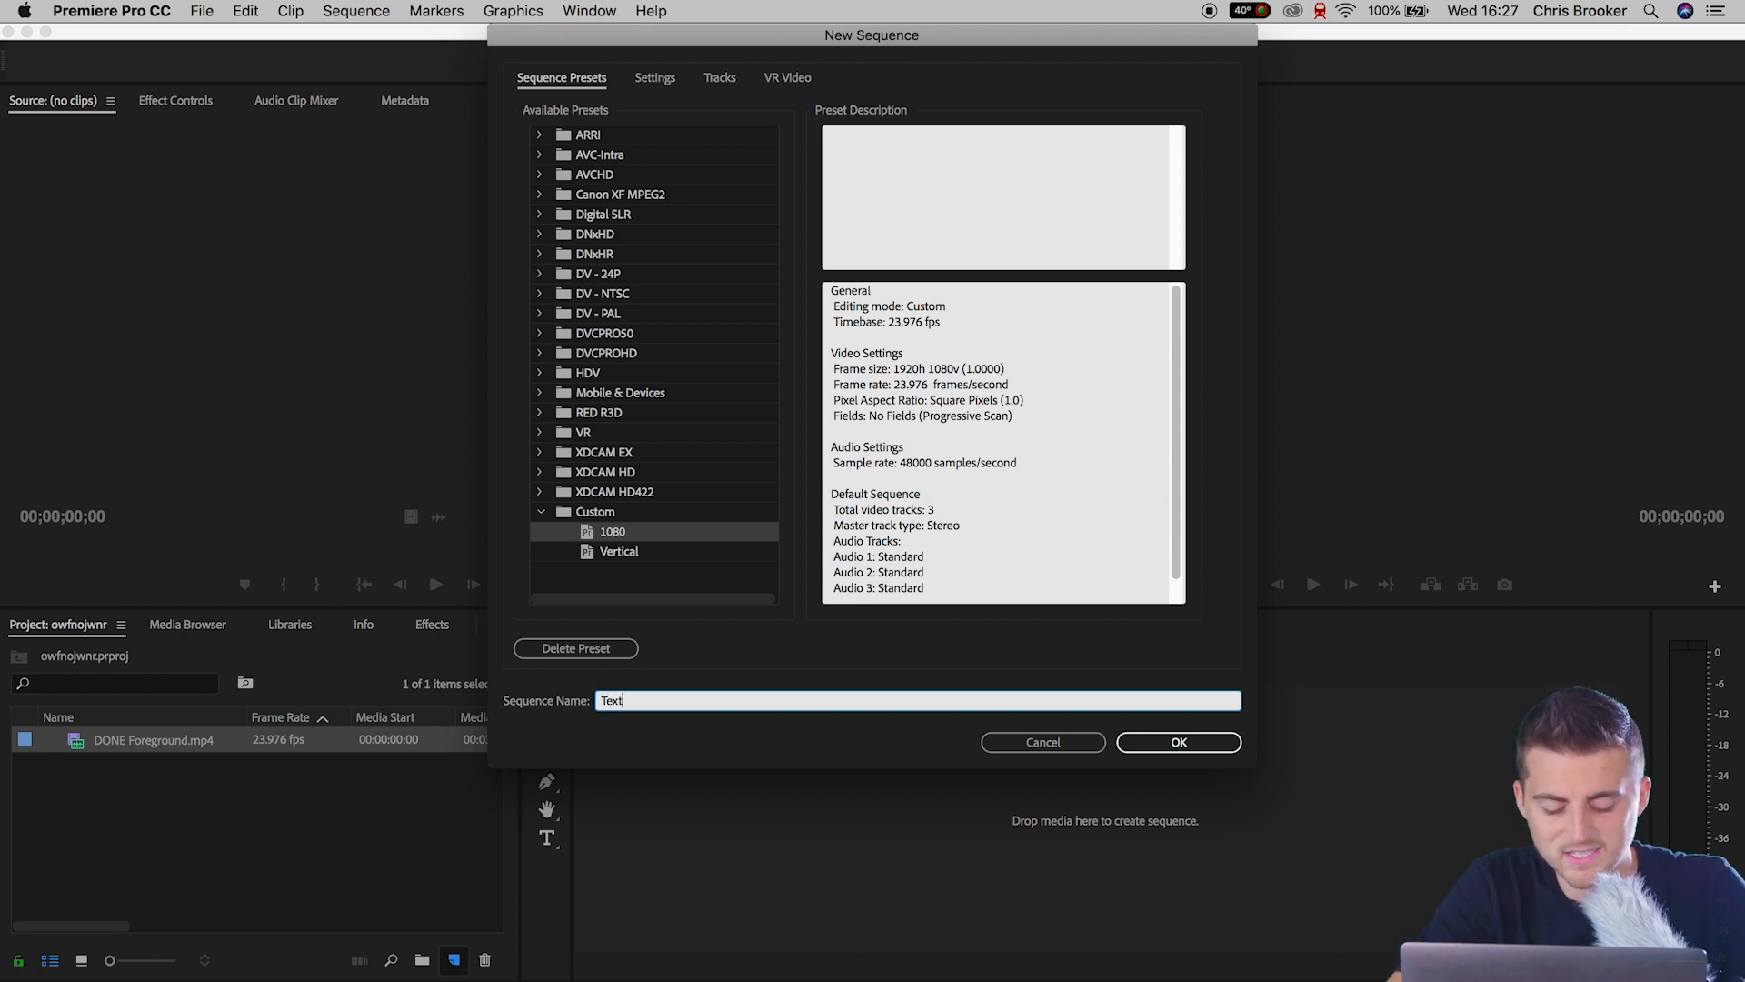
pyautogui.click(1178, 742)
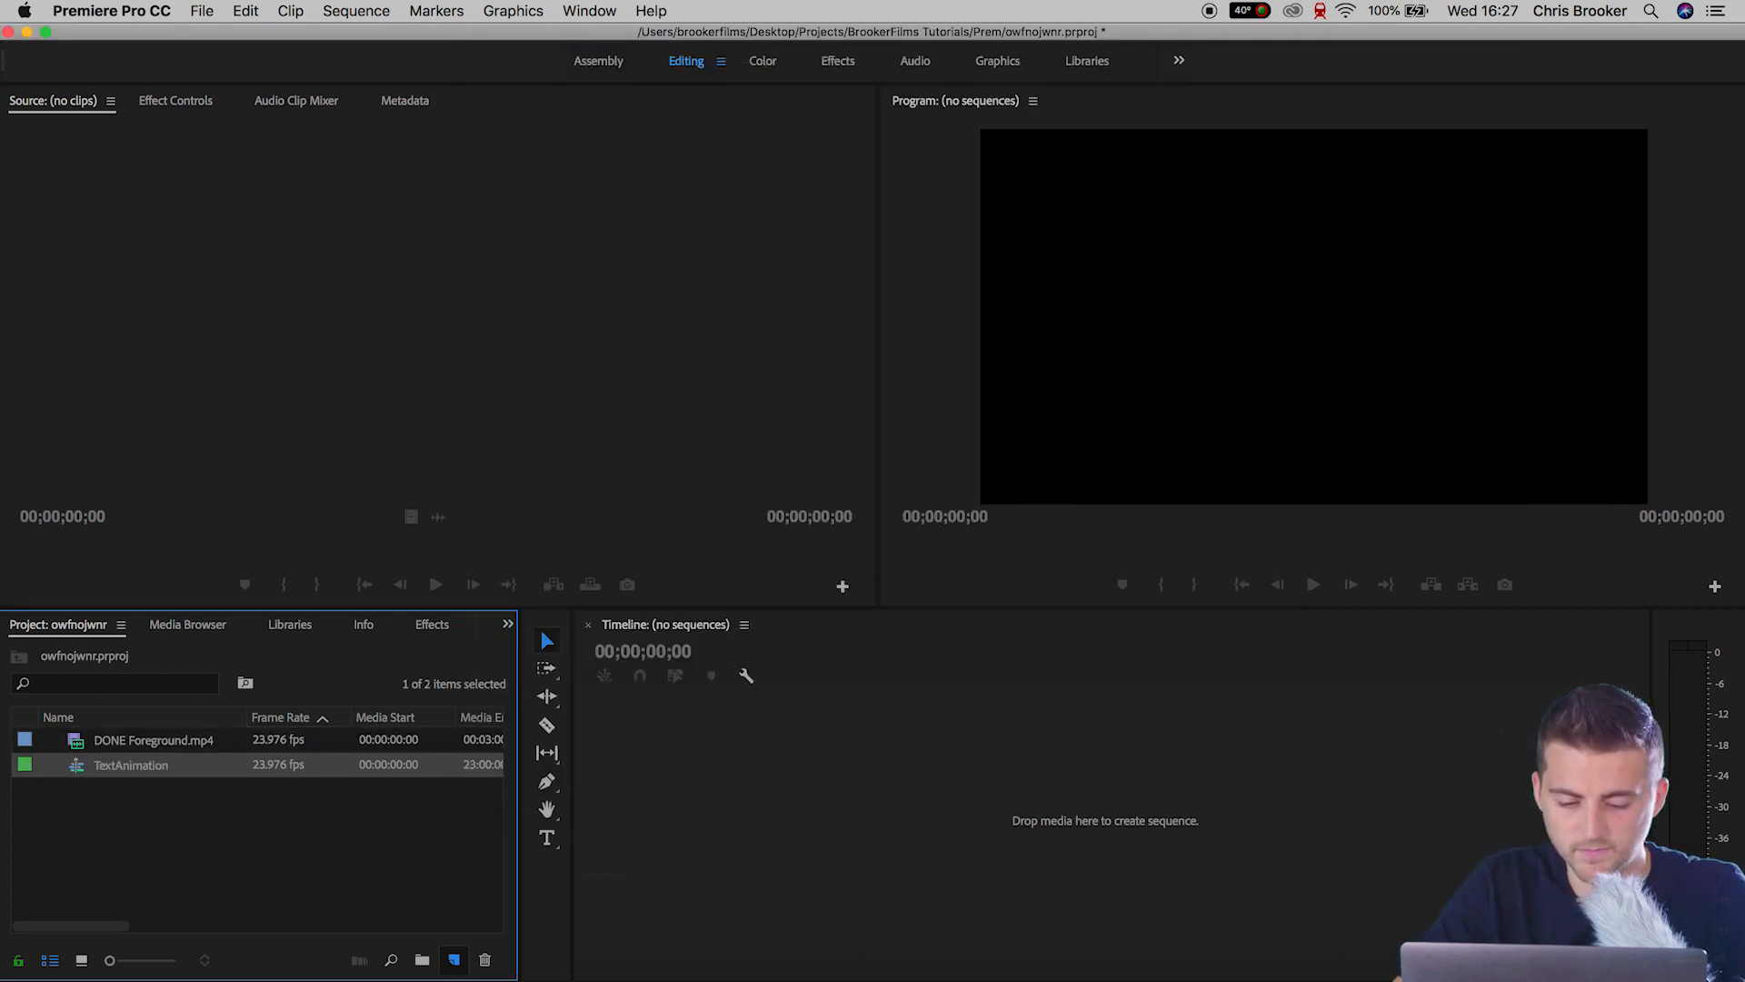
pyautogui.doubleClick(131, 764)
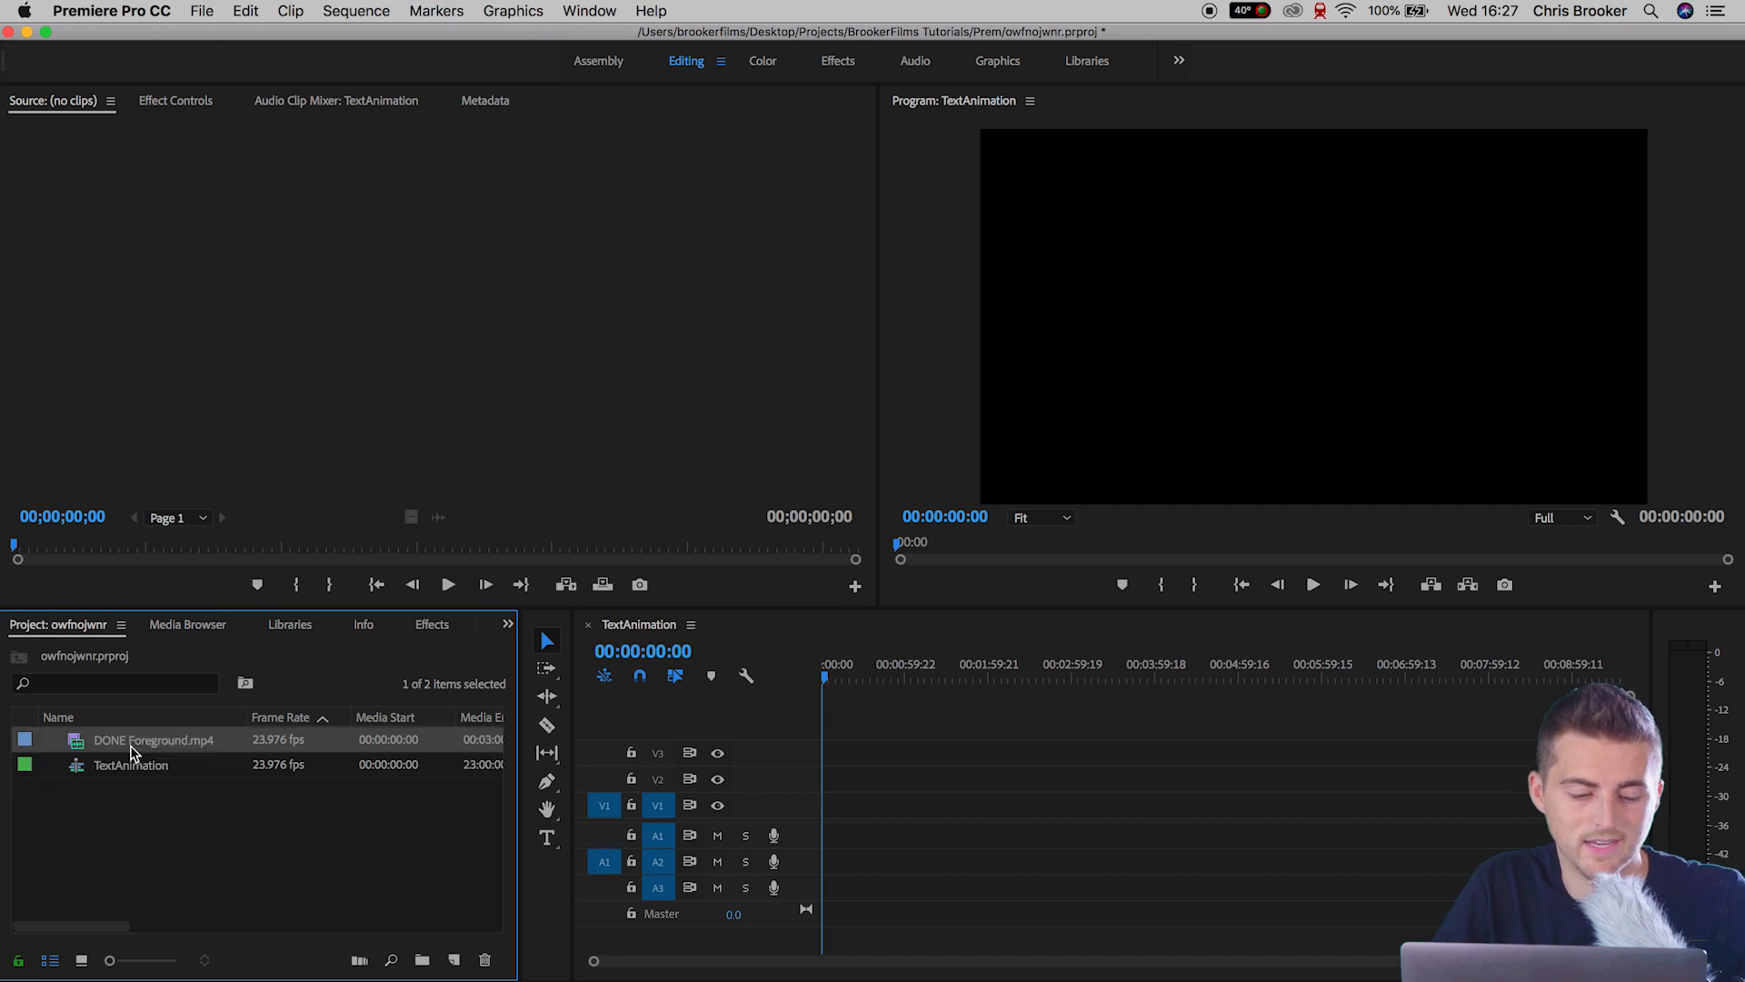
# - Place DONE Foreground.mp4 on V1 and trim its end to about 00:00:01:16
pyautogui.moveTo(155, 739); pyautogui.dragTo(946, 799)
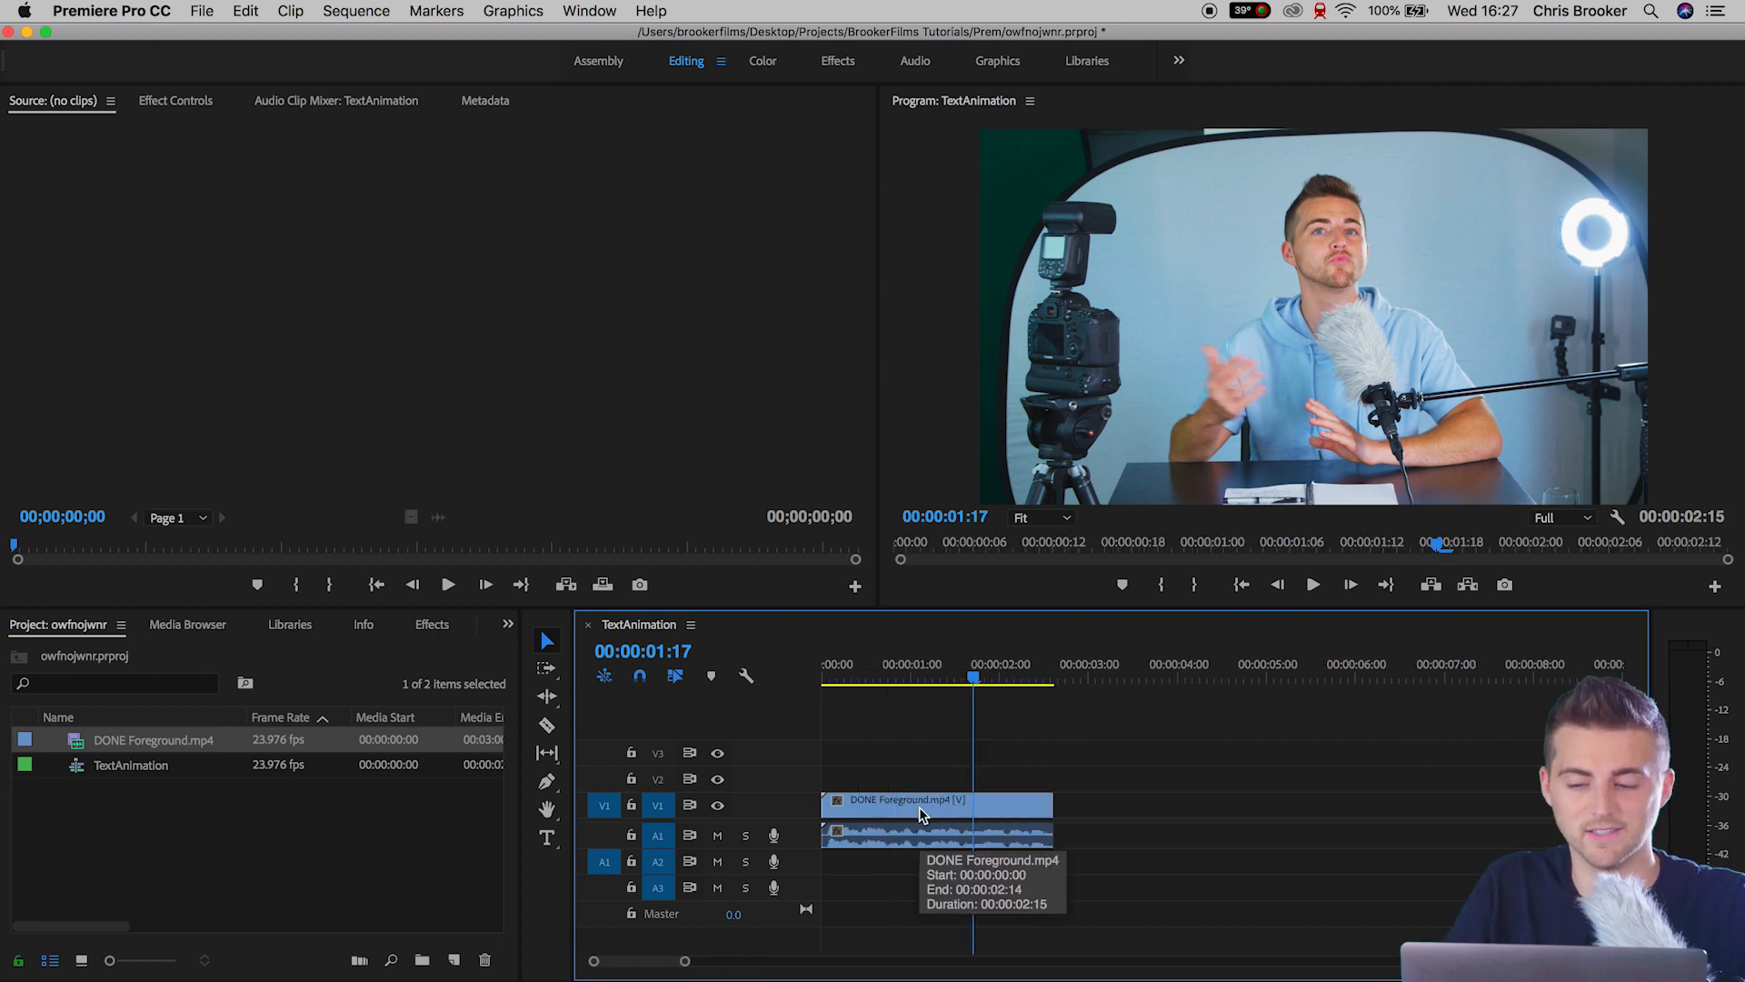
pyautogui.moveTo(763, 680)
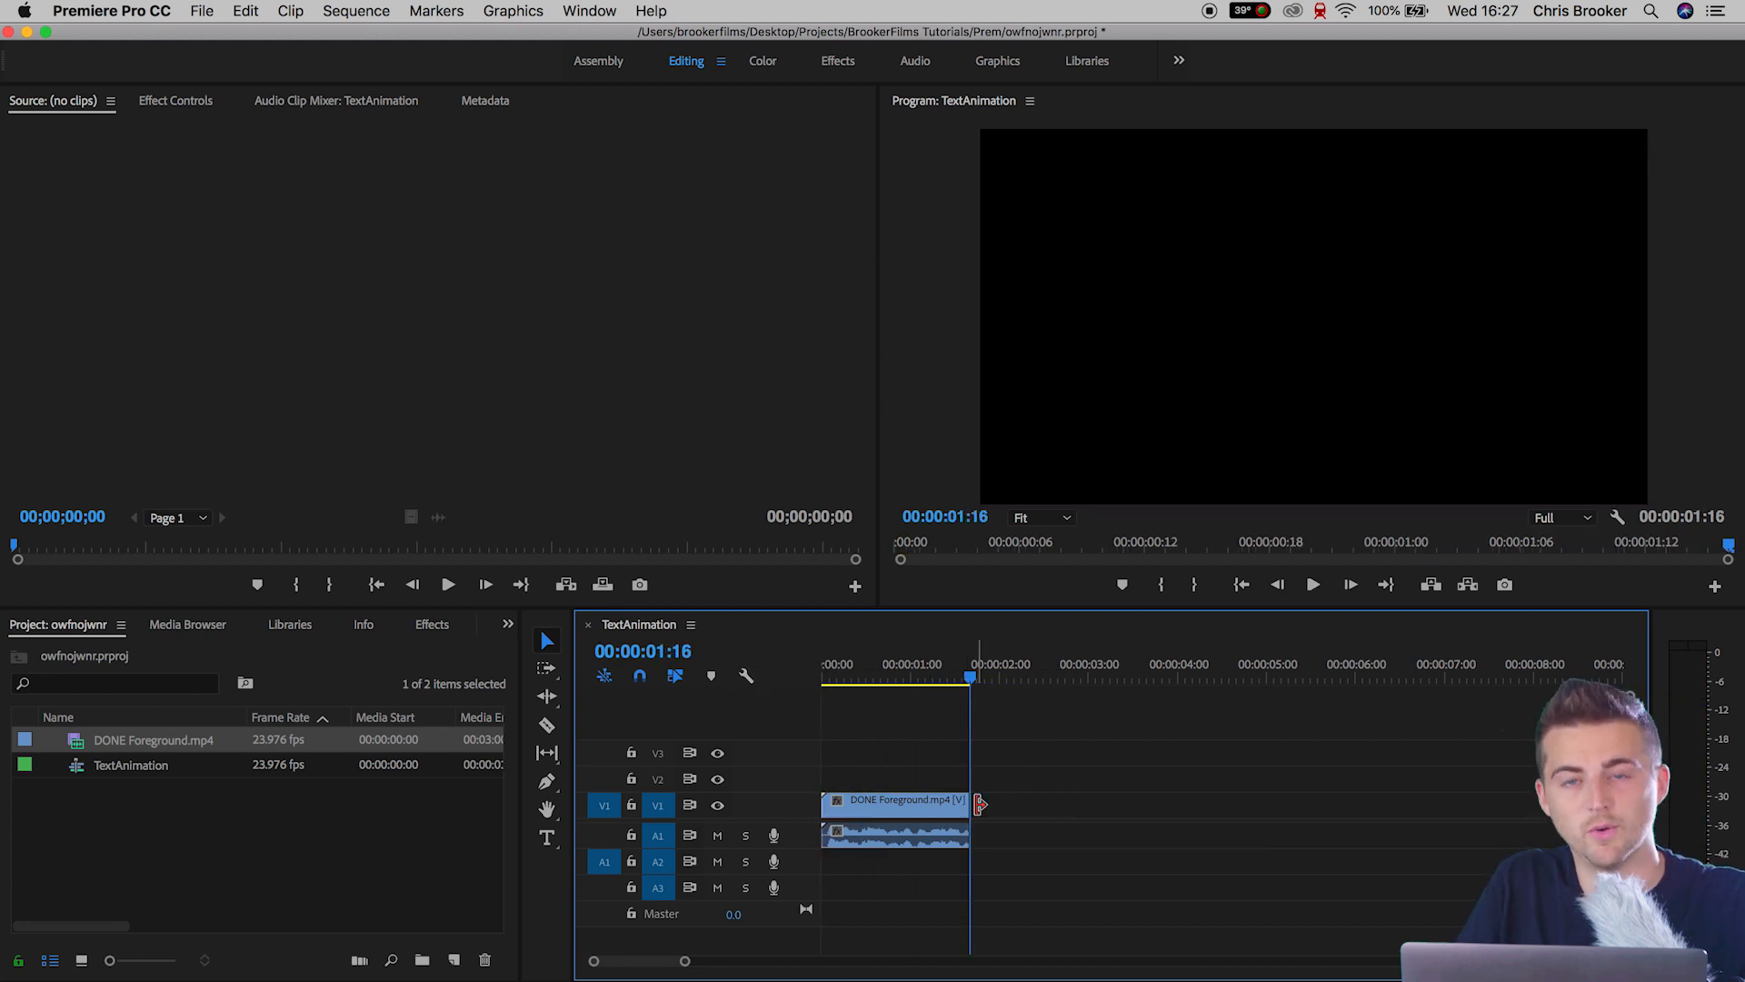
pyautogui.click(210, 10)
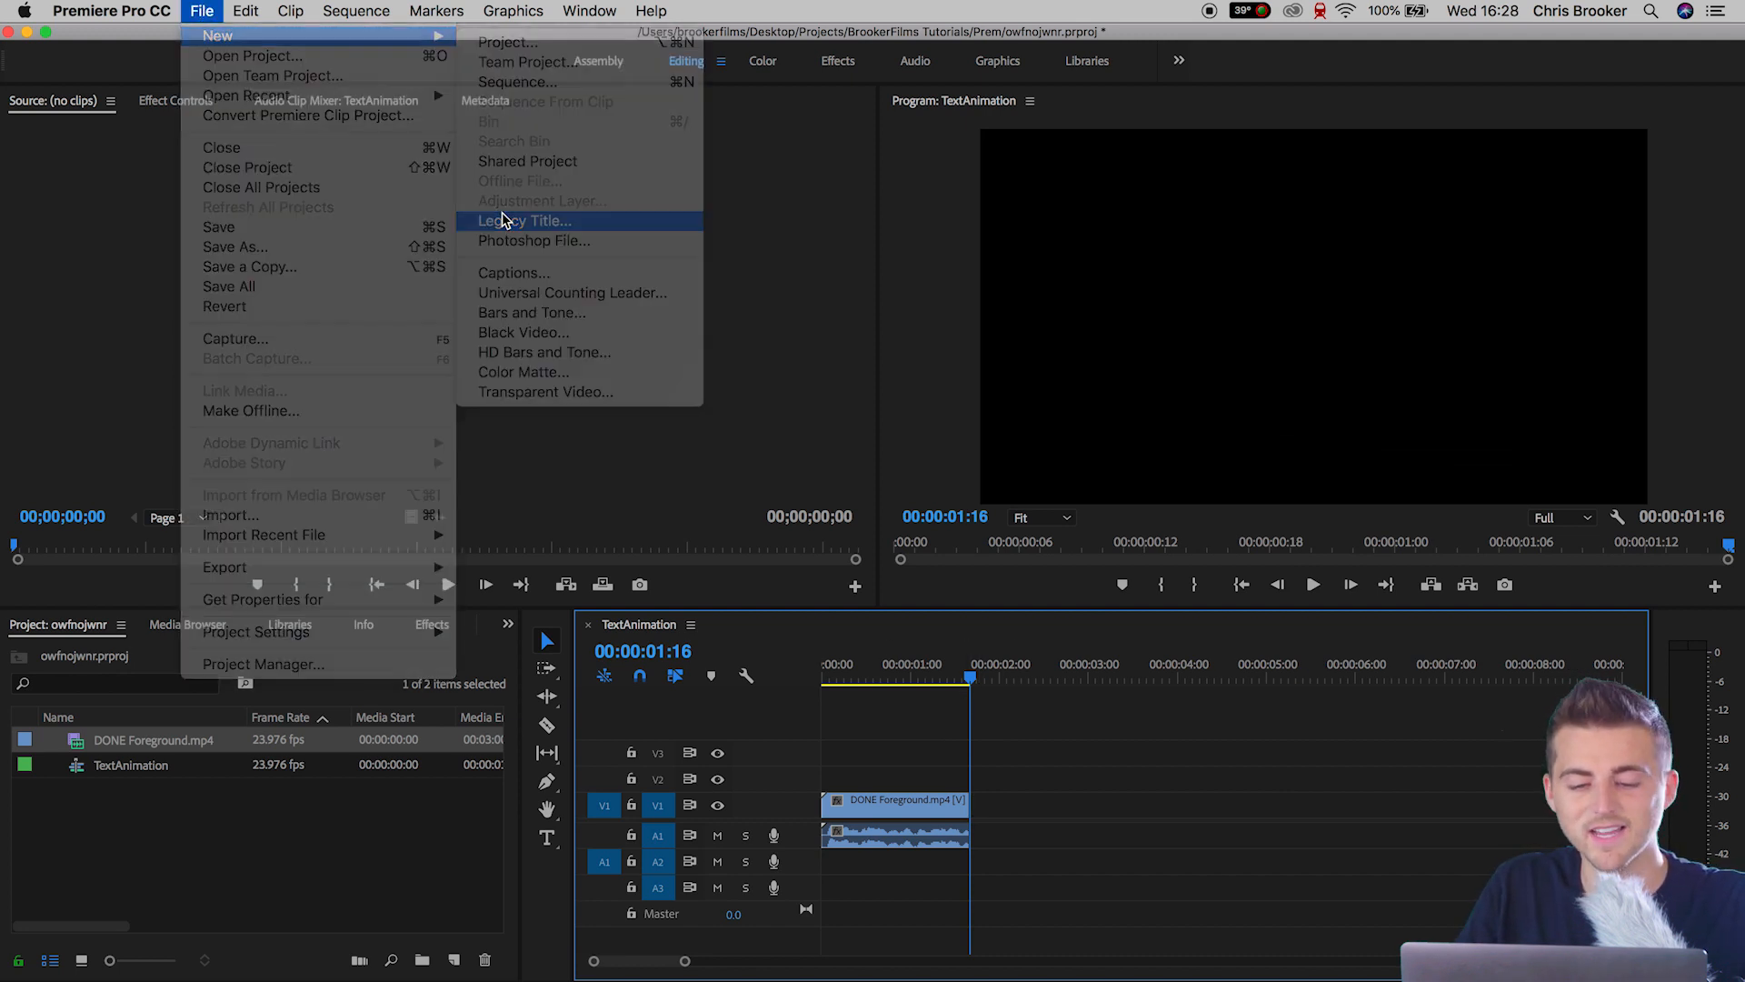
# - Create a Legacy Title and stack IN, THIS, VIDEO and ABOUT into a left-aligned block
pyautogui.click(524, 221)
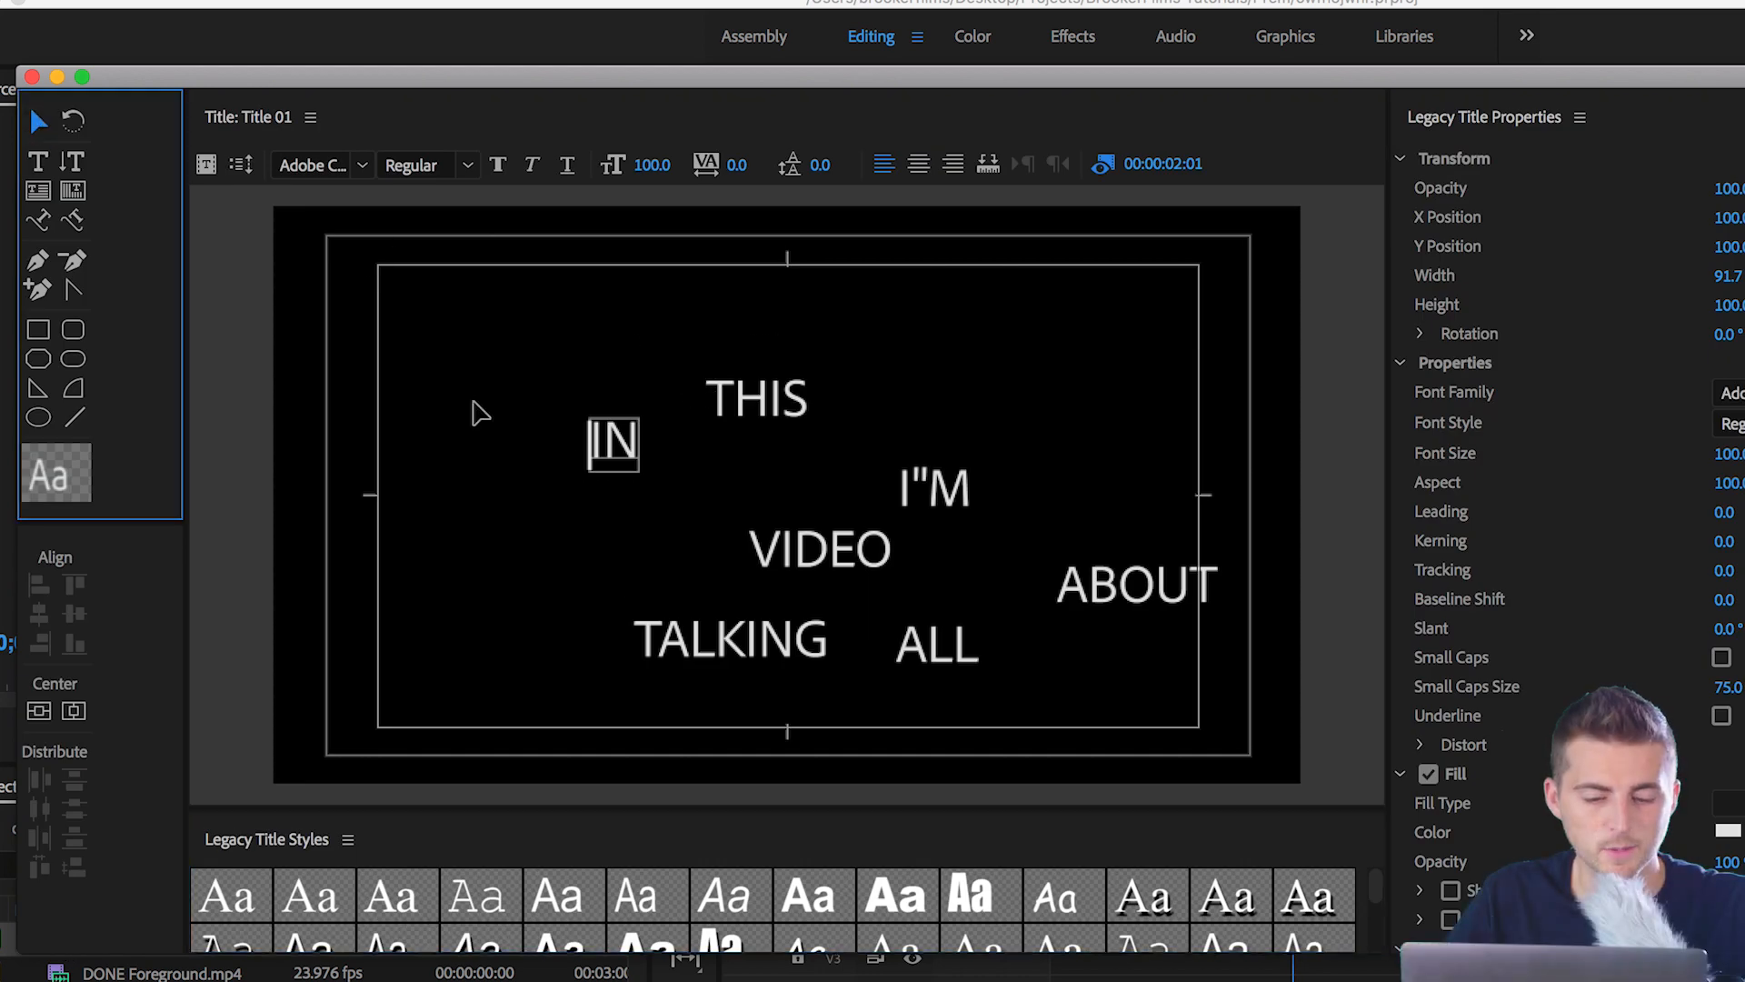
pyautogui.moveTo(613, 443); pyautogui.dragTo(452, 323)
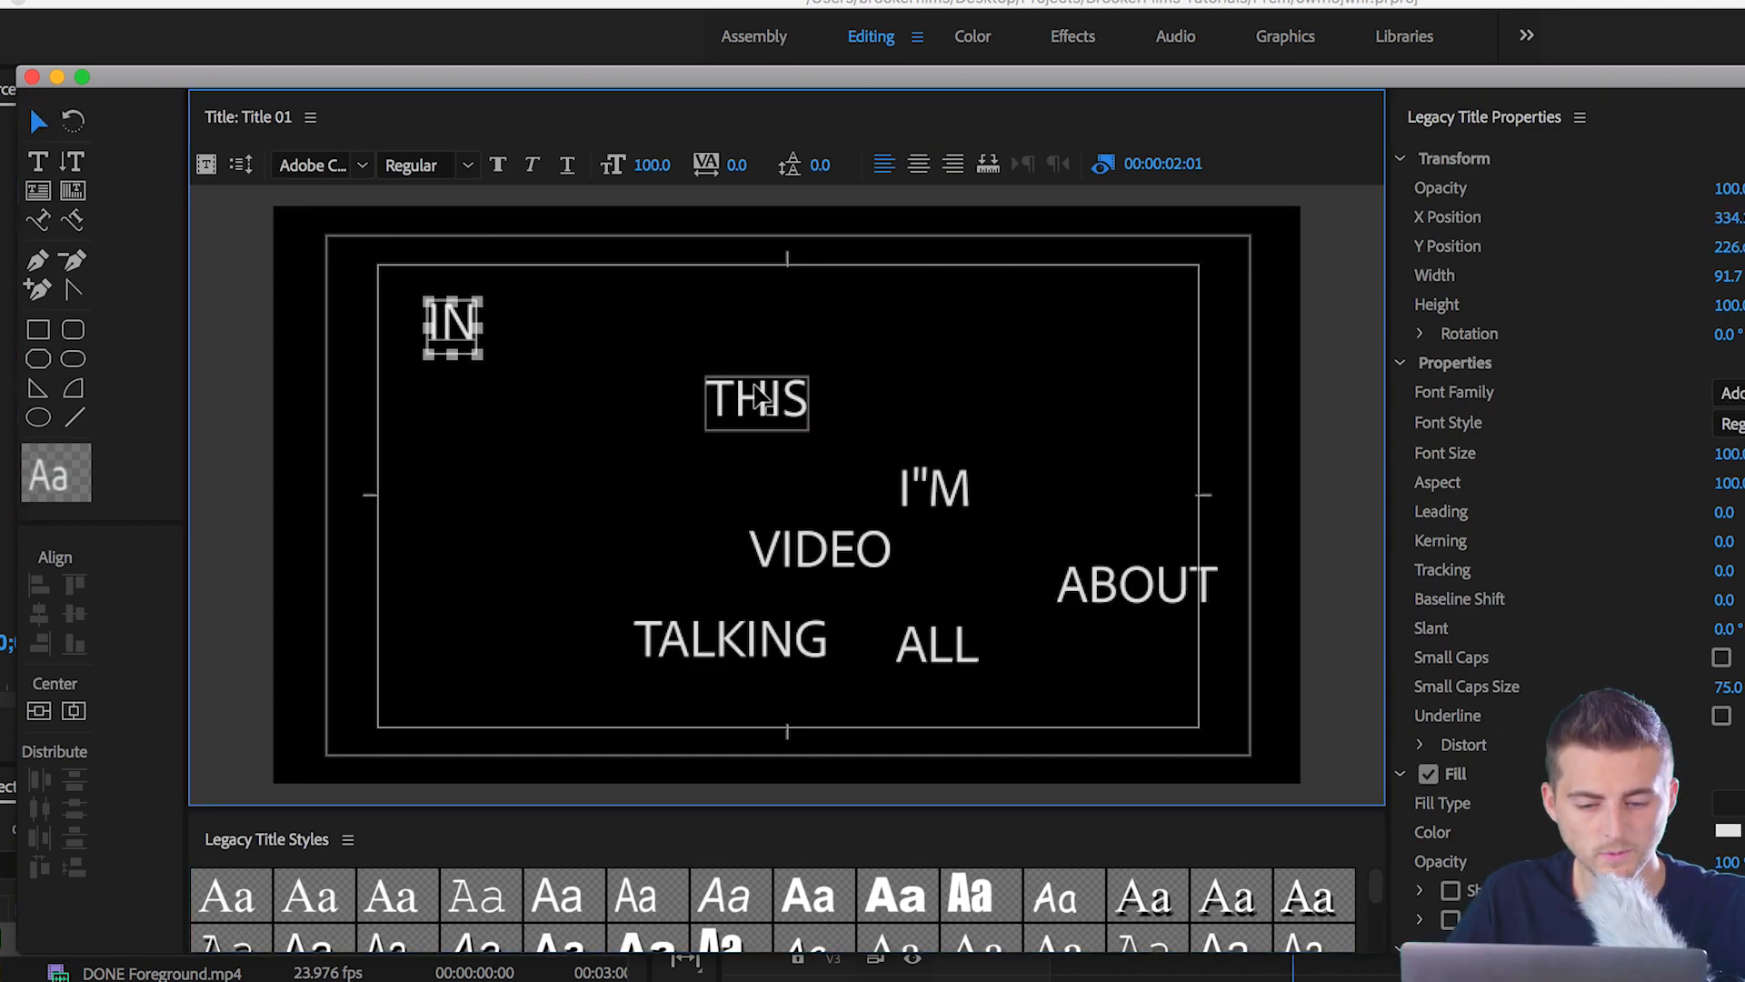
pyautogui.moveTo(758, 401); pyautogui.dragTo(540, 345)
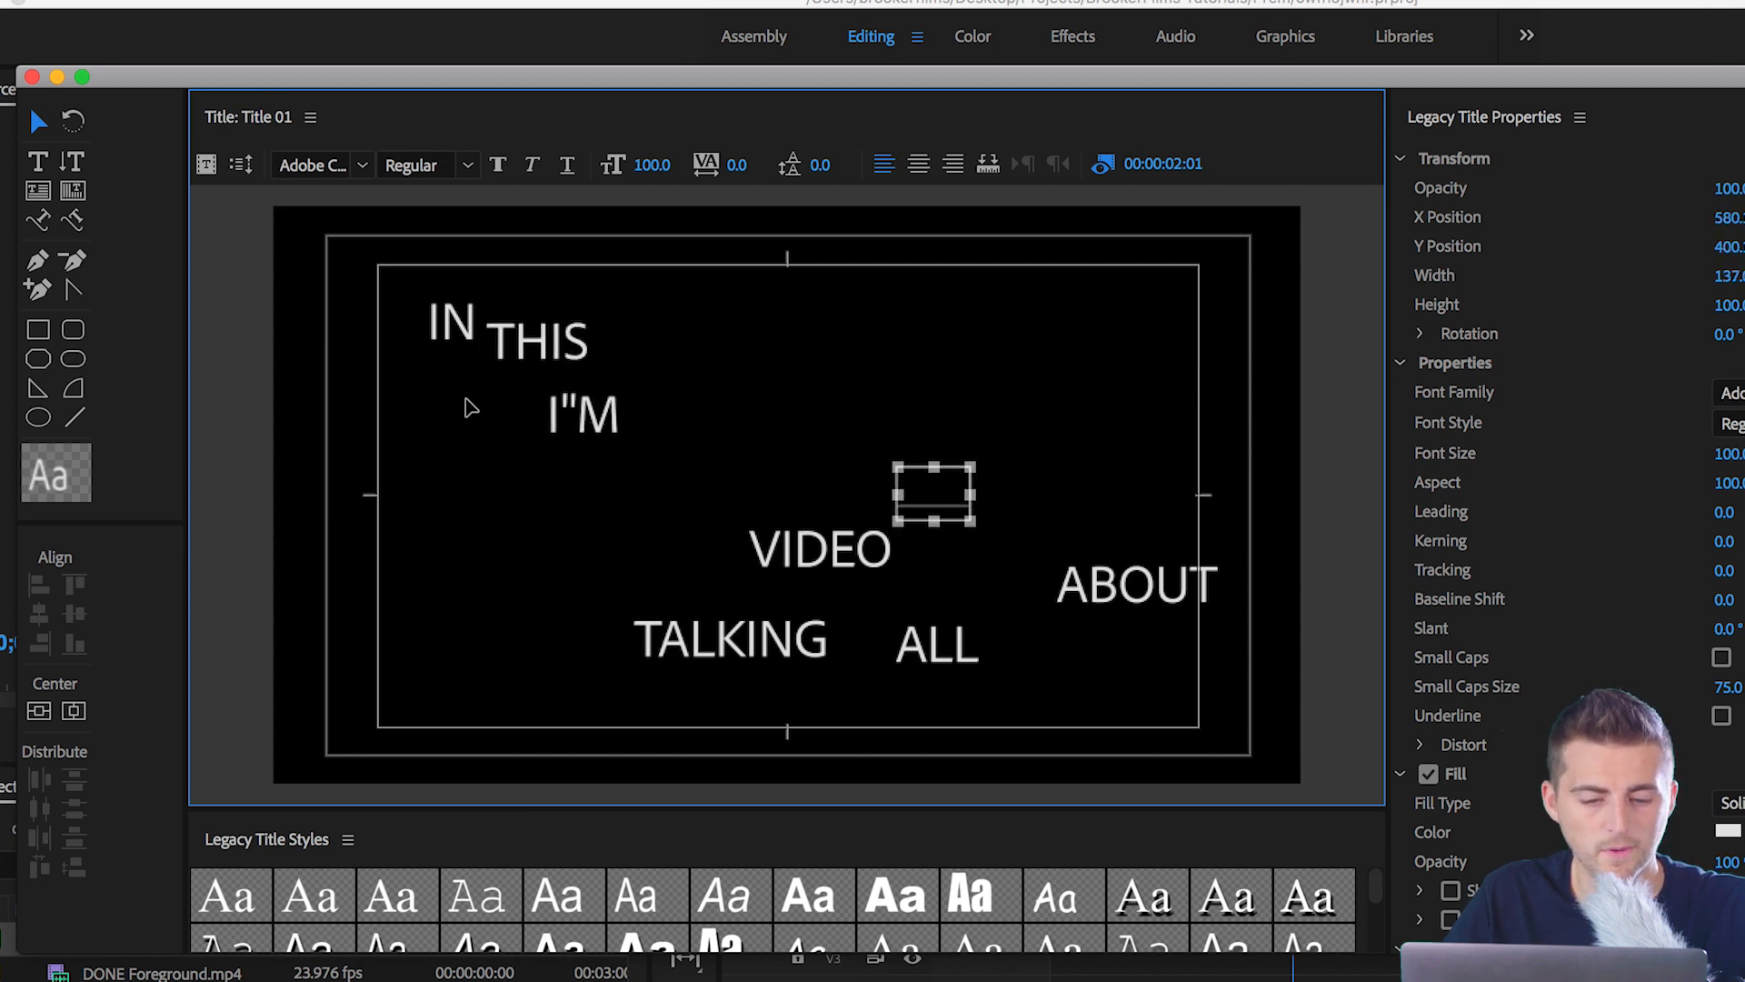
pyautogui.moveTo(935, 495); pyautogui.dragTo(818, 554)
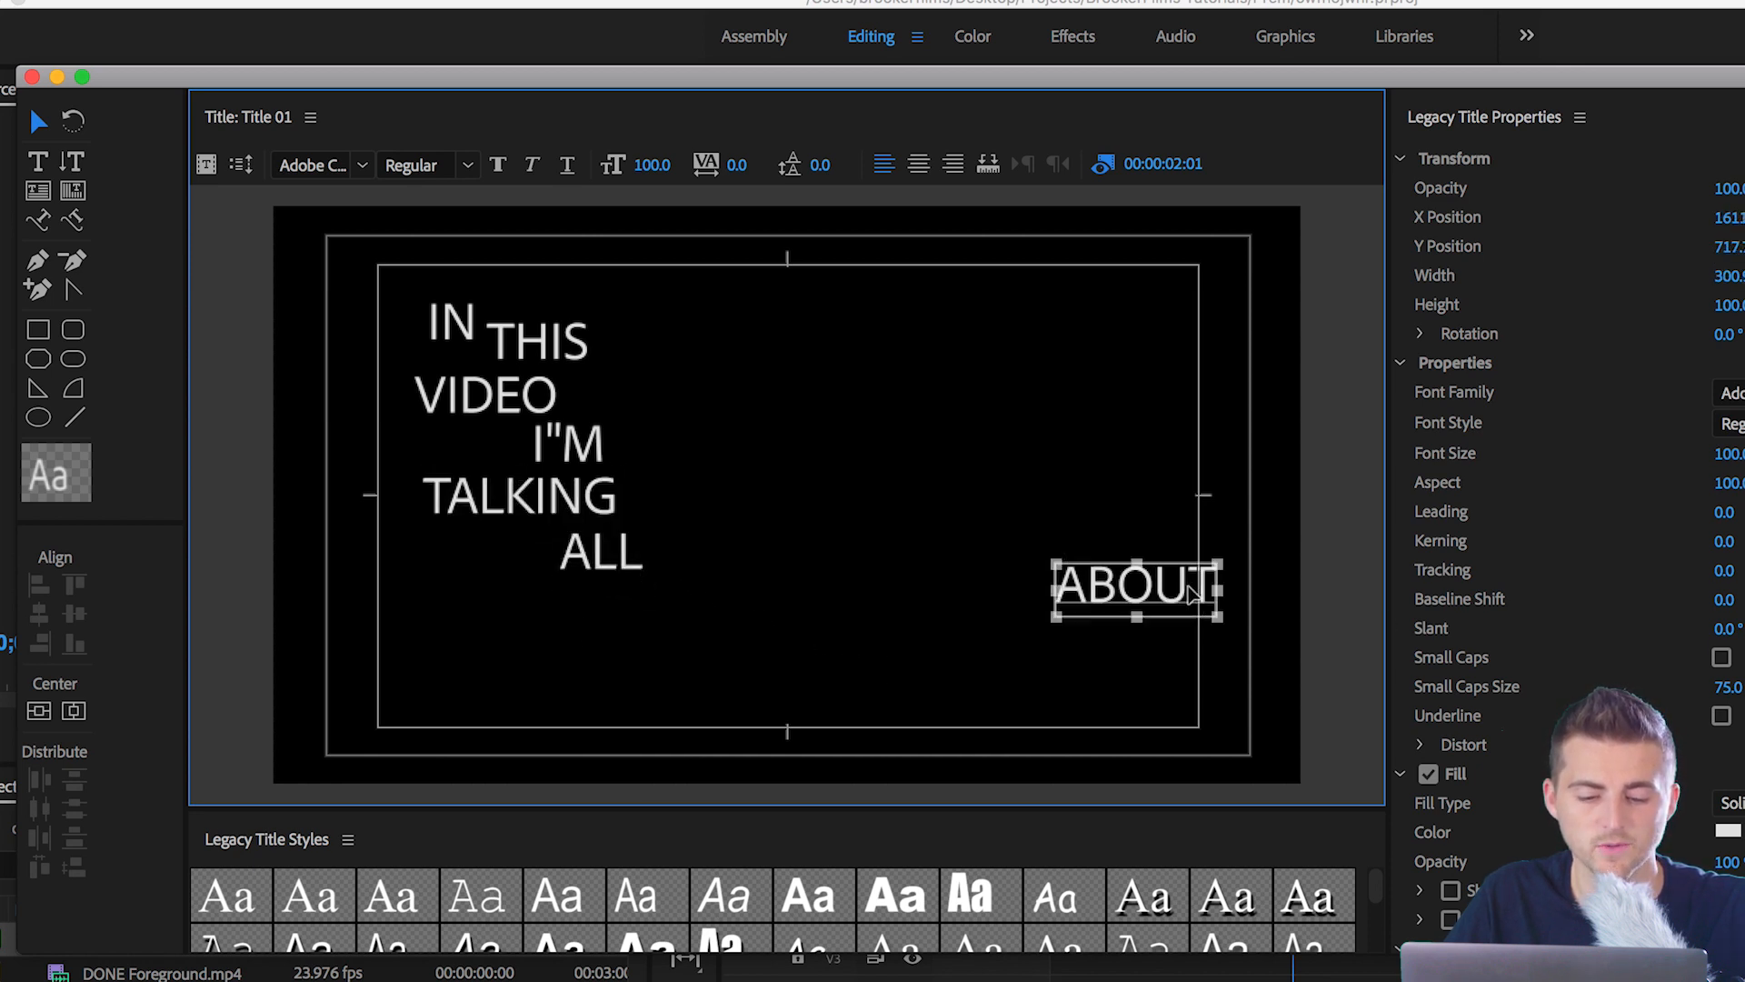
pyautogui.moveTo(1130, 588); pyautogui.dragTo(558, 611)
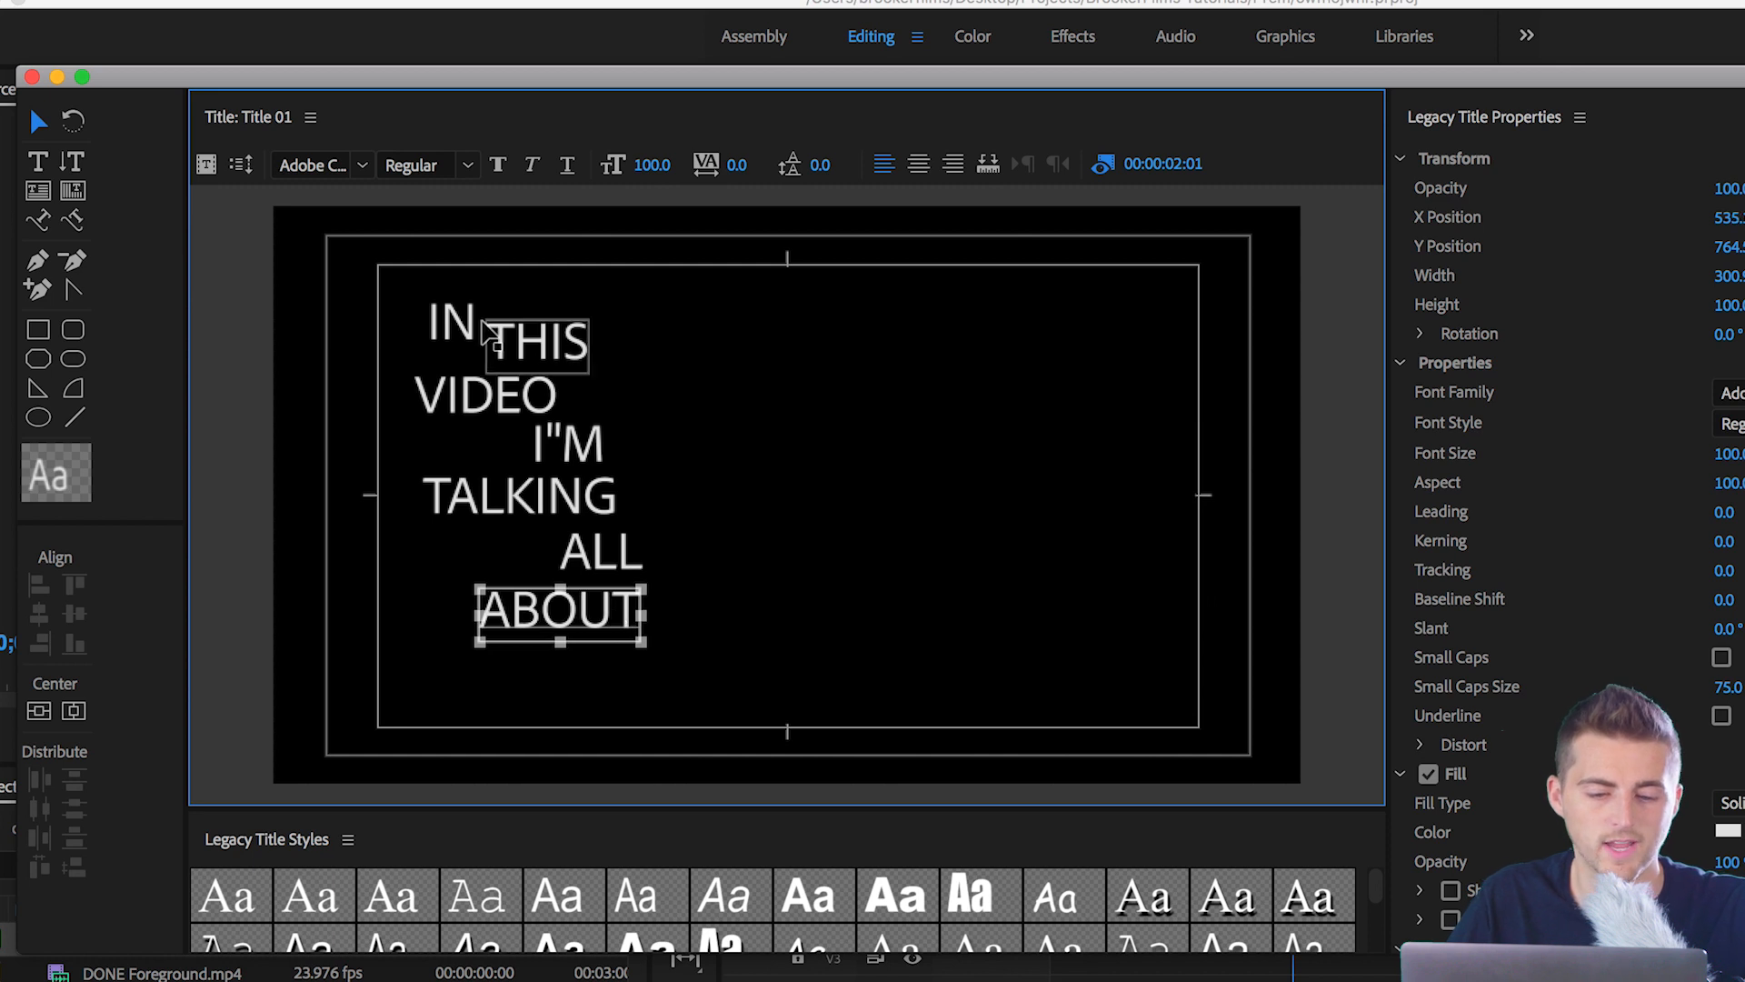
pyautogui.moveTo(569, 586)
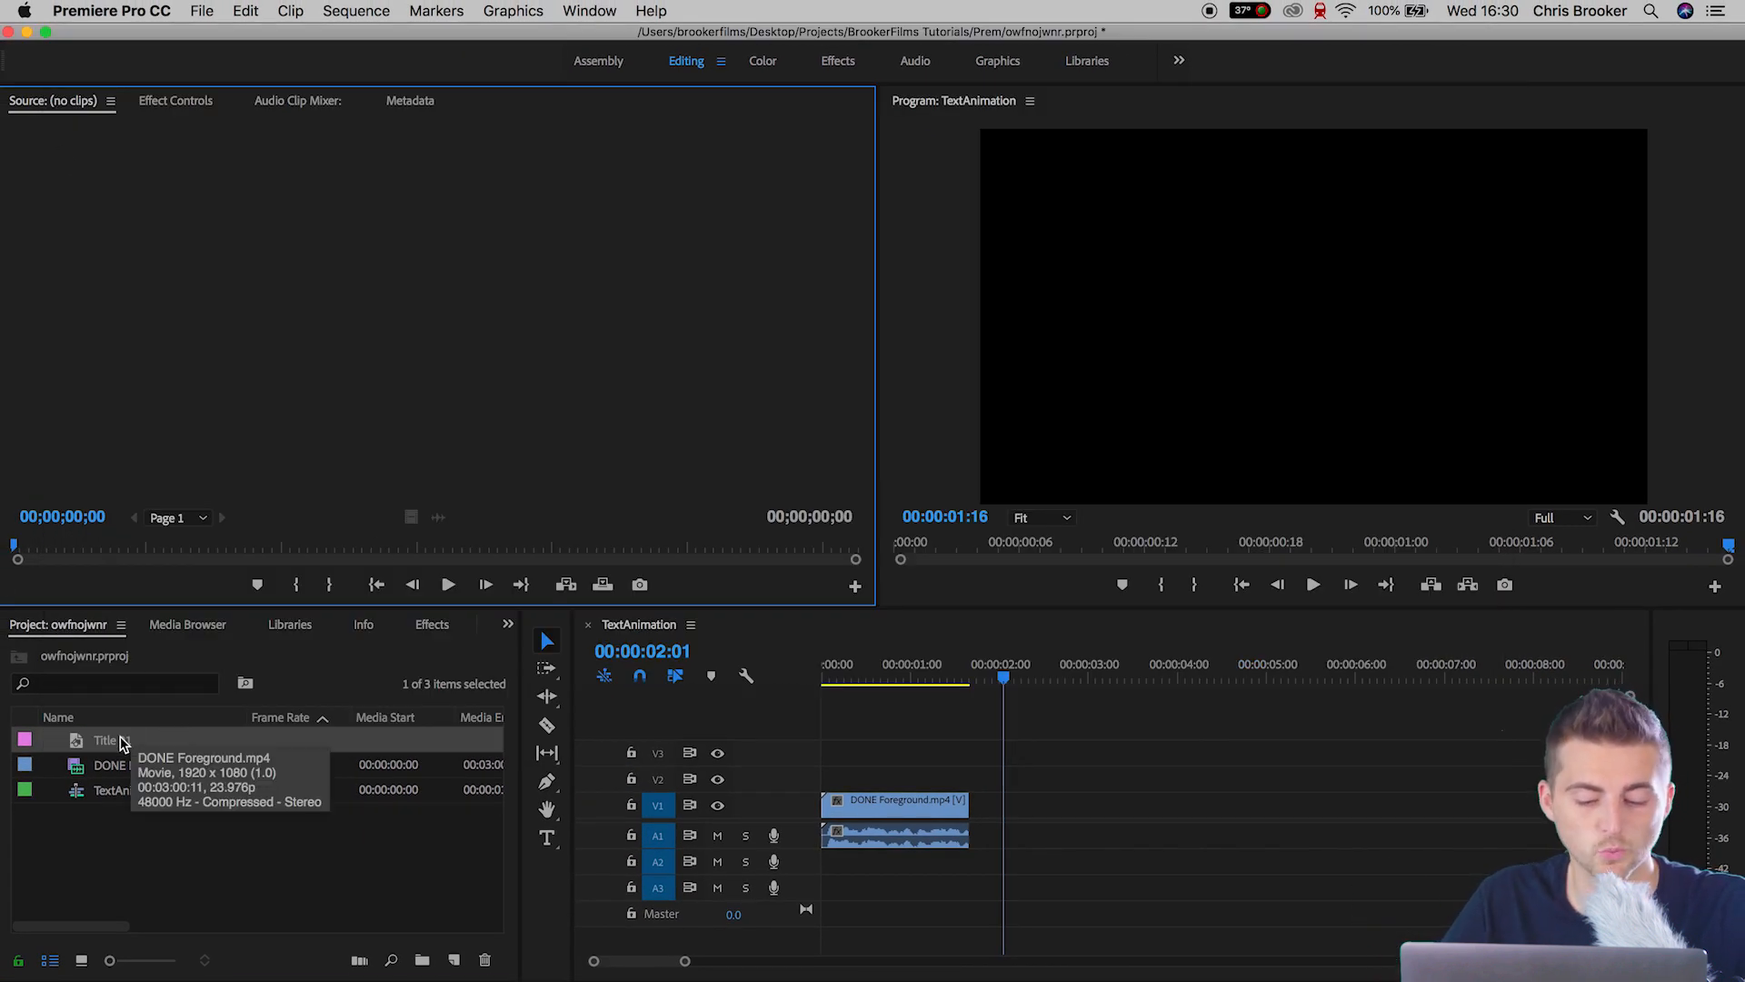
# - Place Title 01 on V2 above the Foreground clip, matching its length
pyautogui.moveTo(106, 740); pyautogui.dragTo(1041, 780)
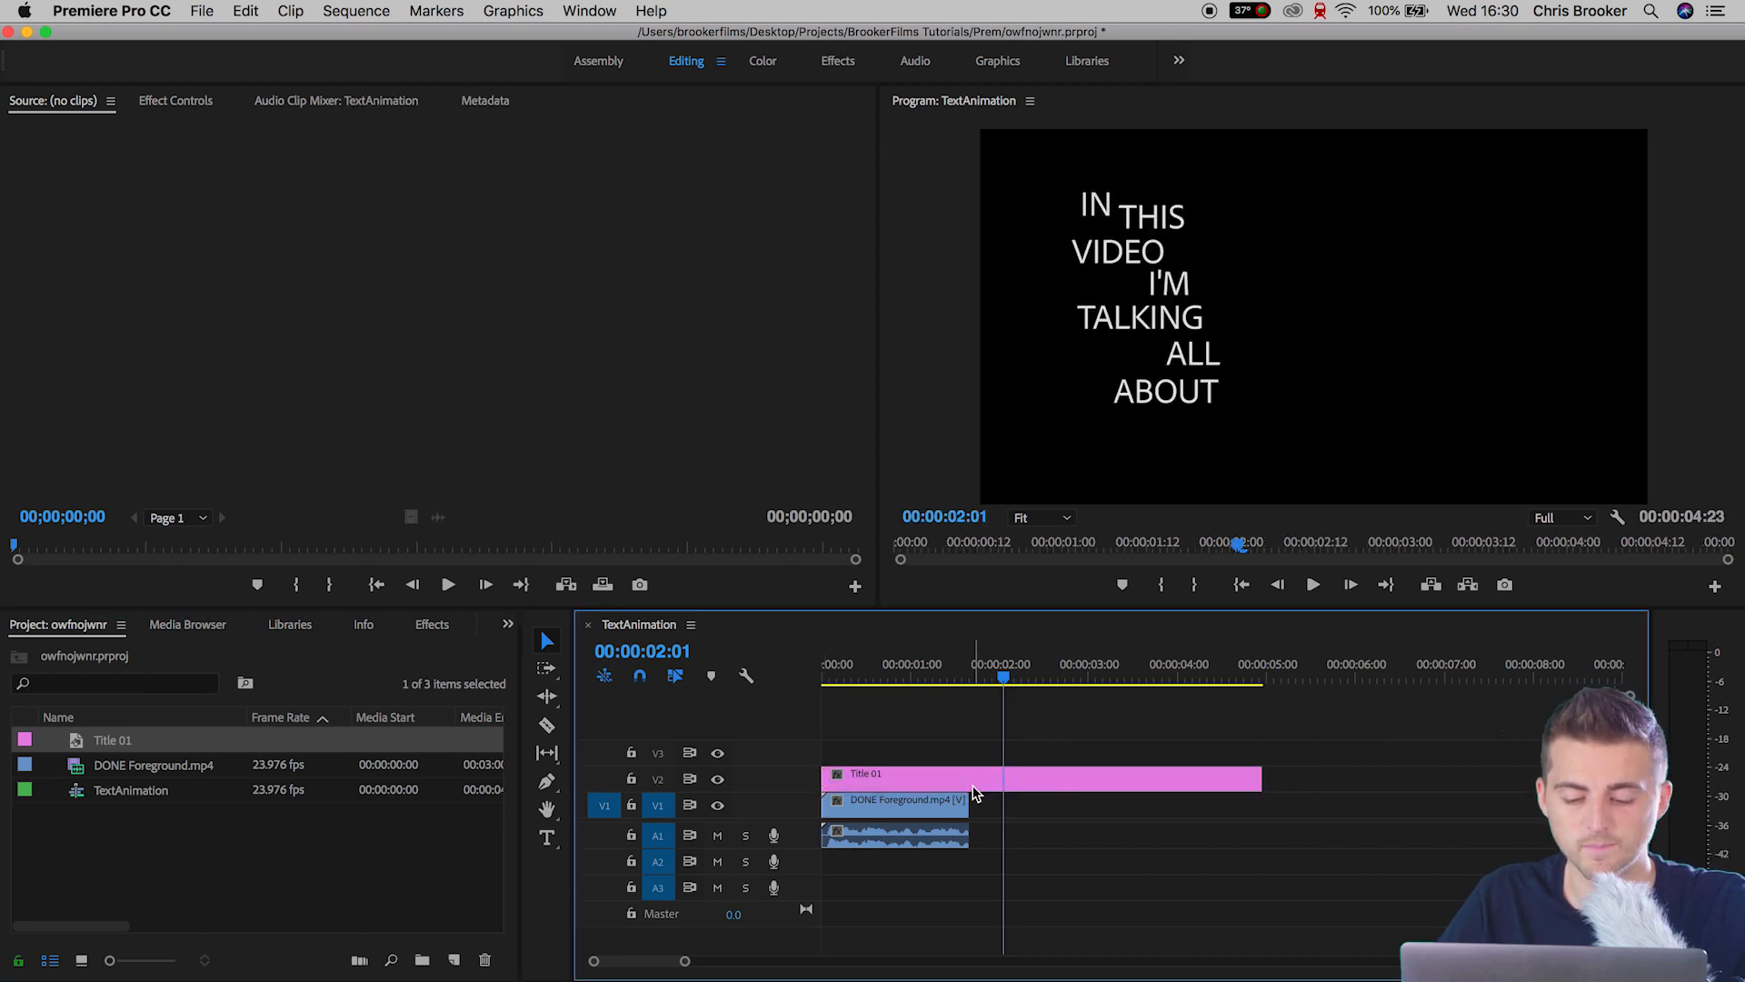
pyautogui.moveTo(972, 762)
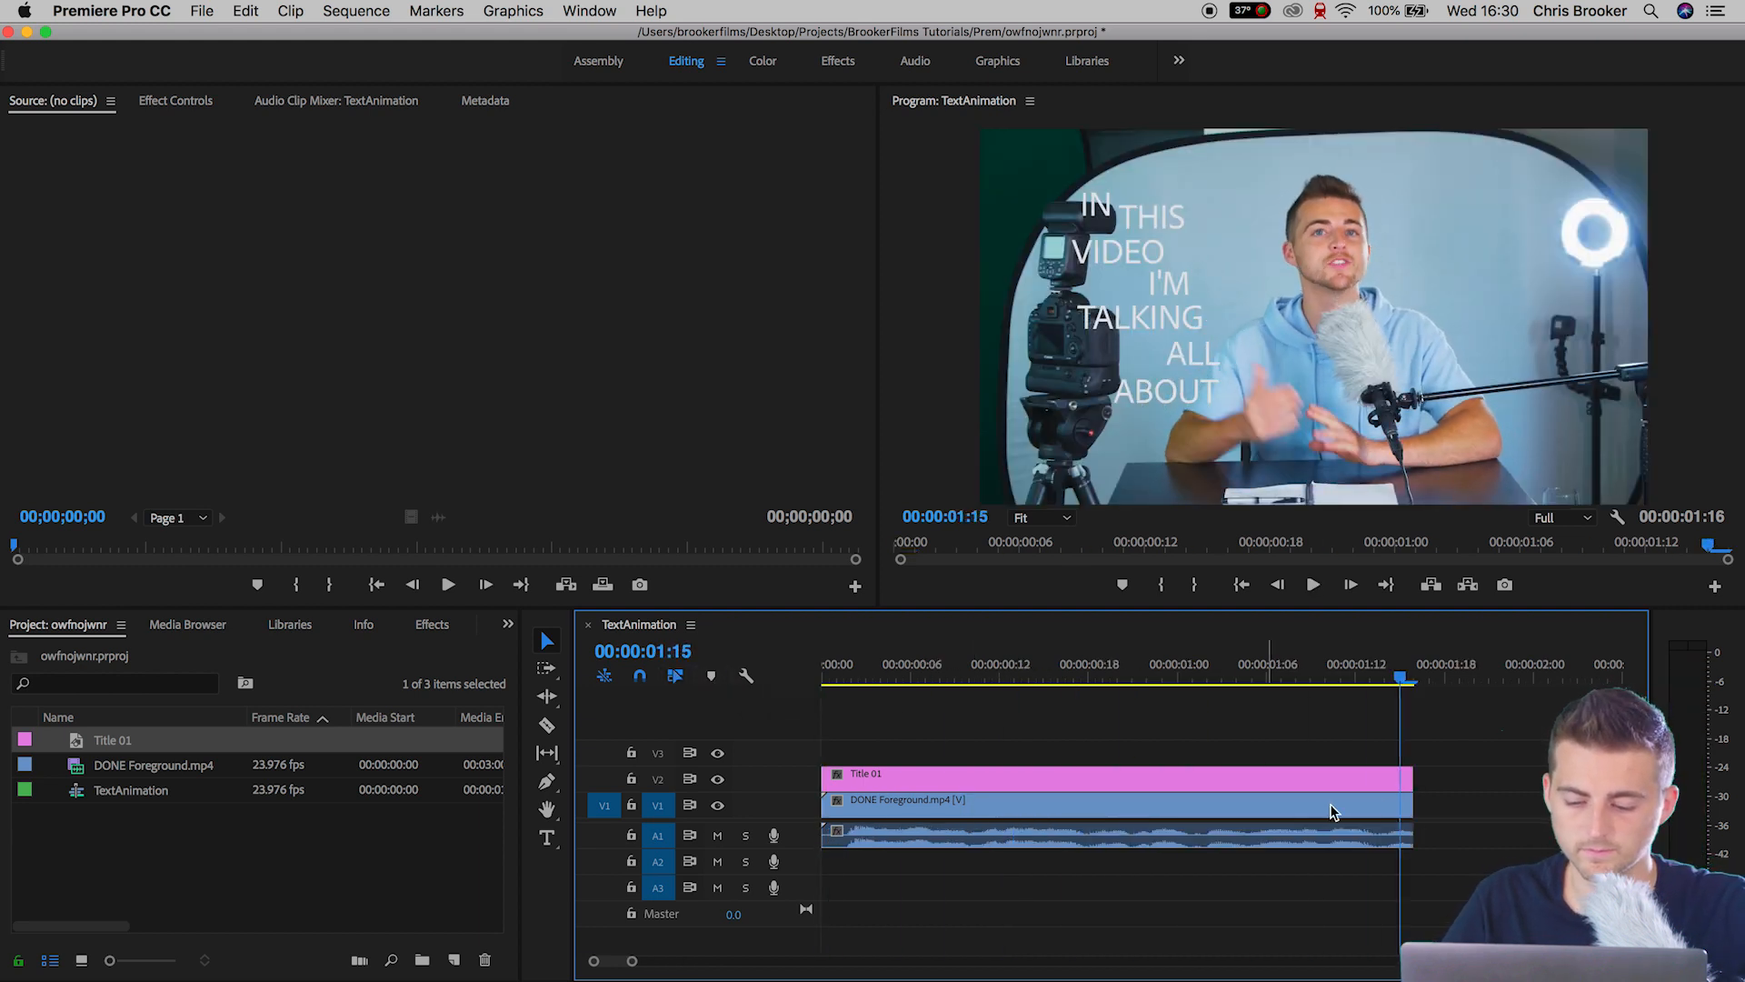
pyautogui.moveTo(1391, 785)
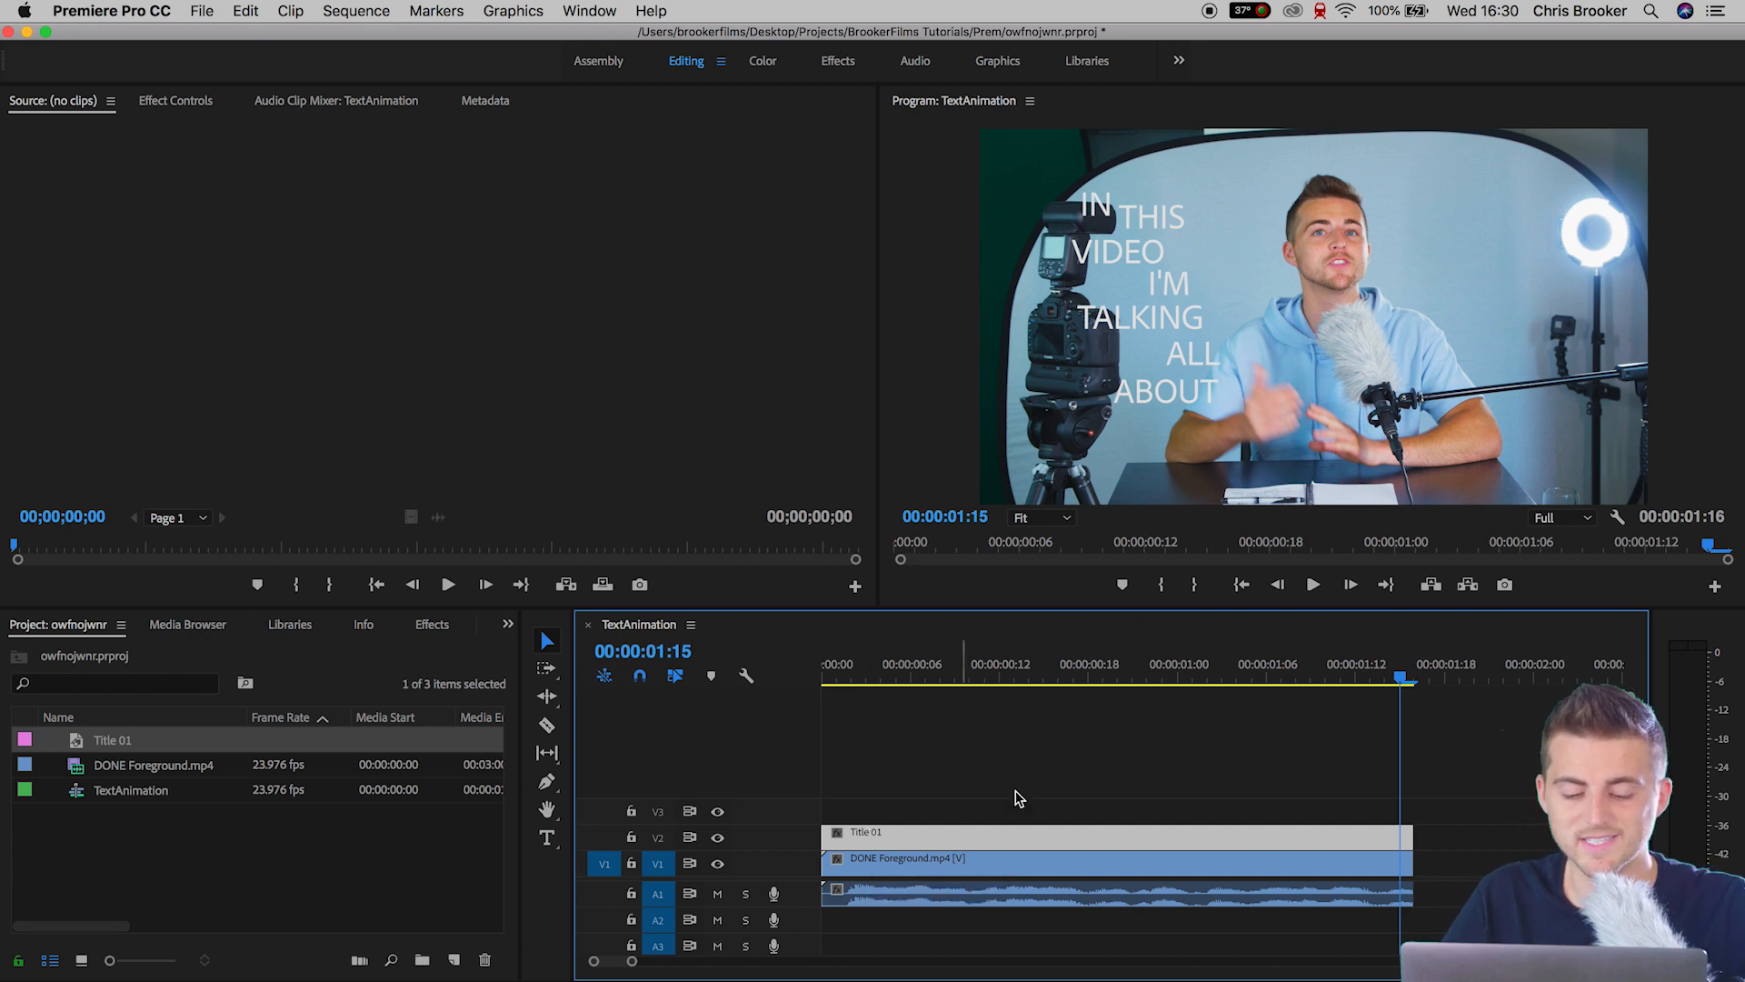
# - Duplicate Title 01 into Copy 01–06 on tracks V3–V8 and show its Effect Controls
pyautogui.click(948, 832)
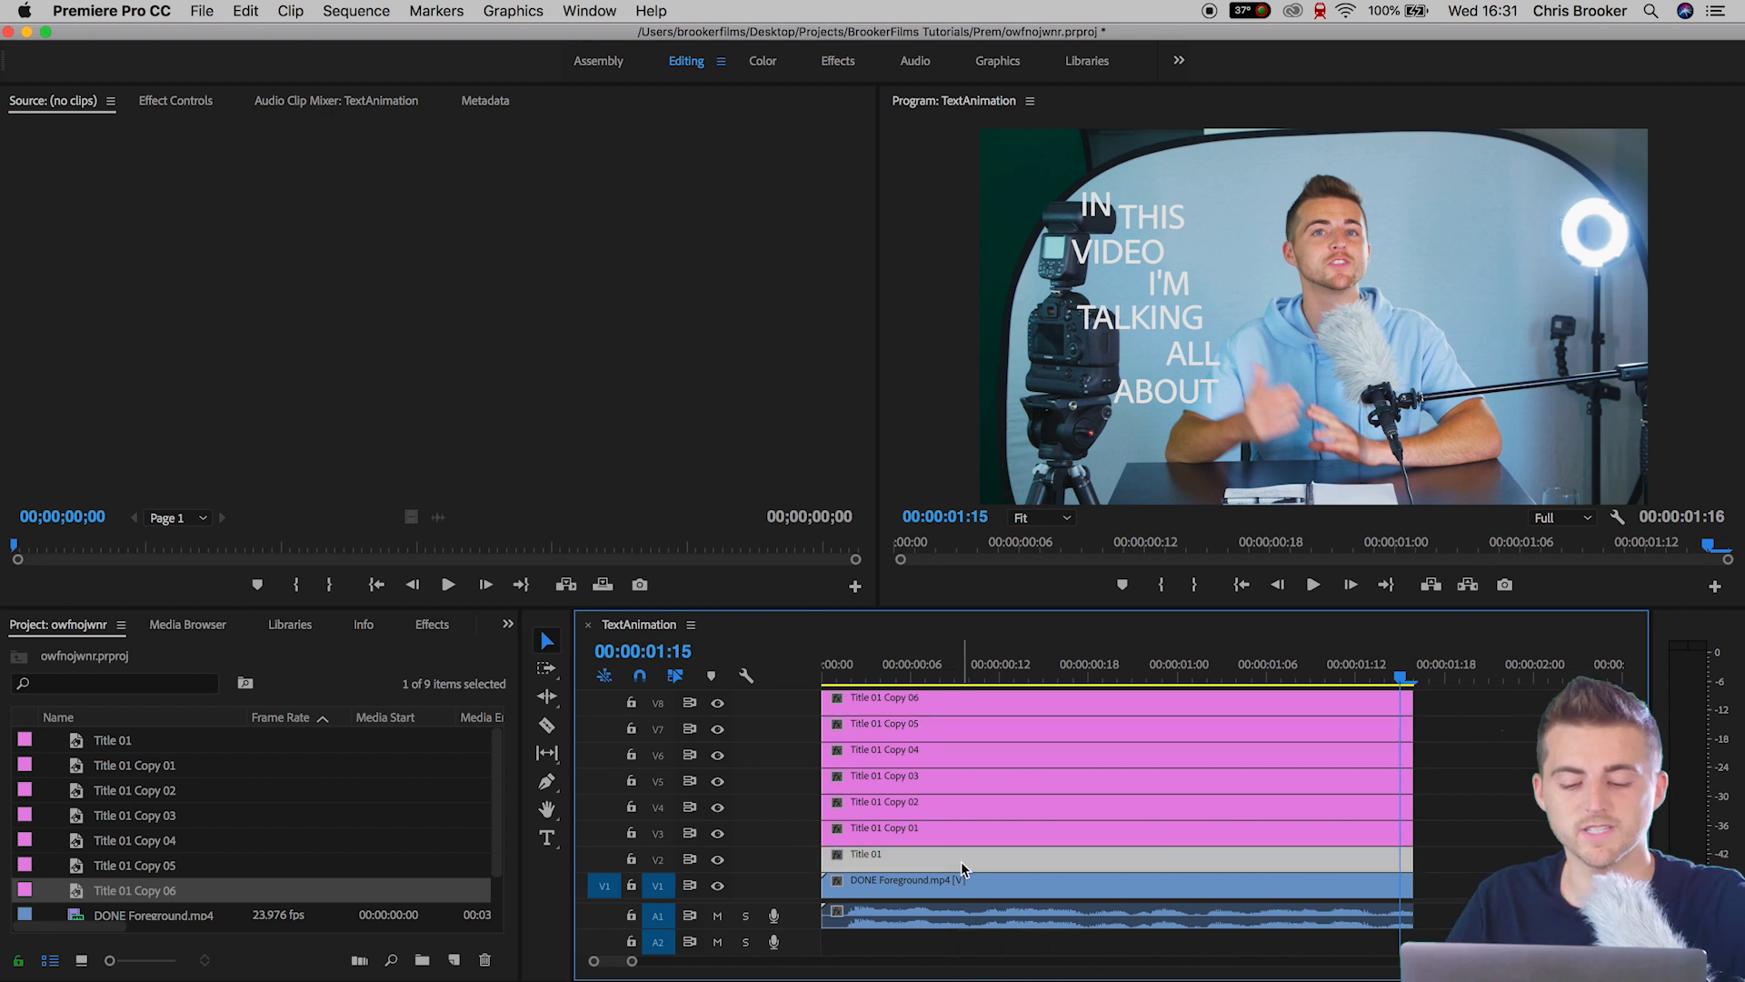
pyautogui.click(176, 100)
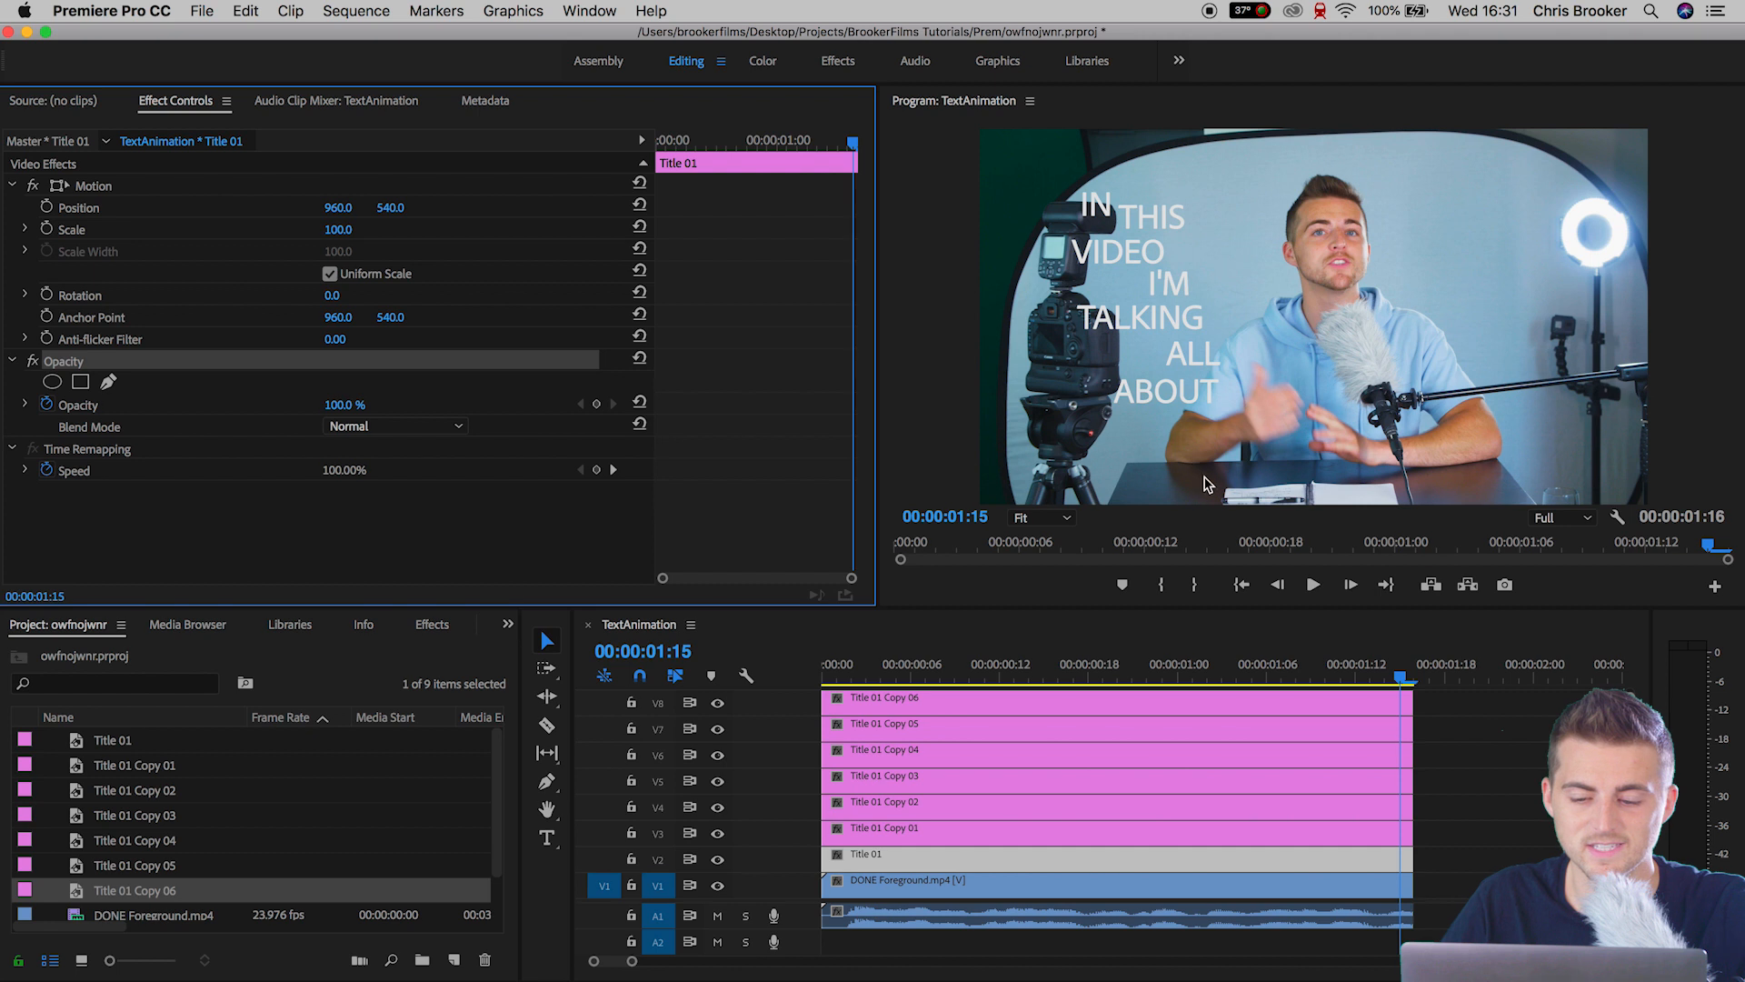
# - Zoom the Program Monitor to 200% and draw a Free Draw Bezier opacity mask on Title 01
pyautogui.click(1041, 517)
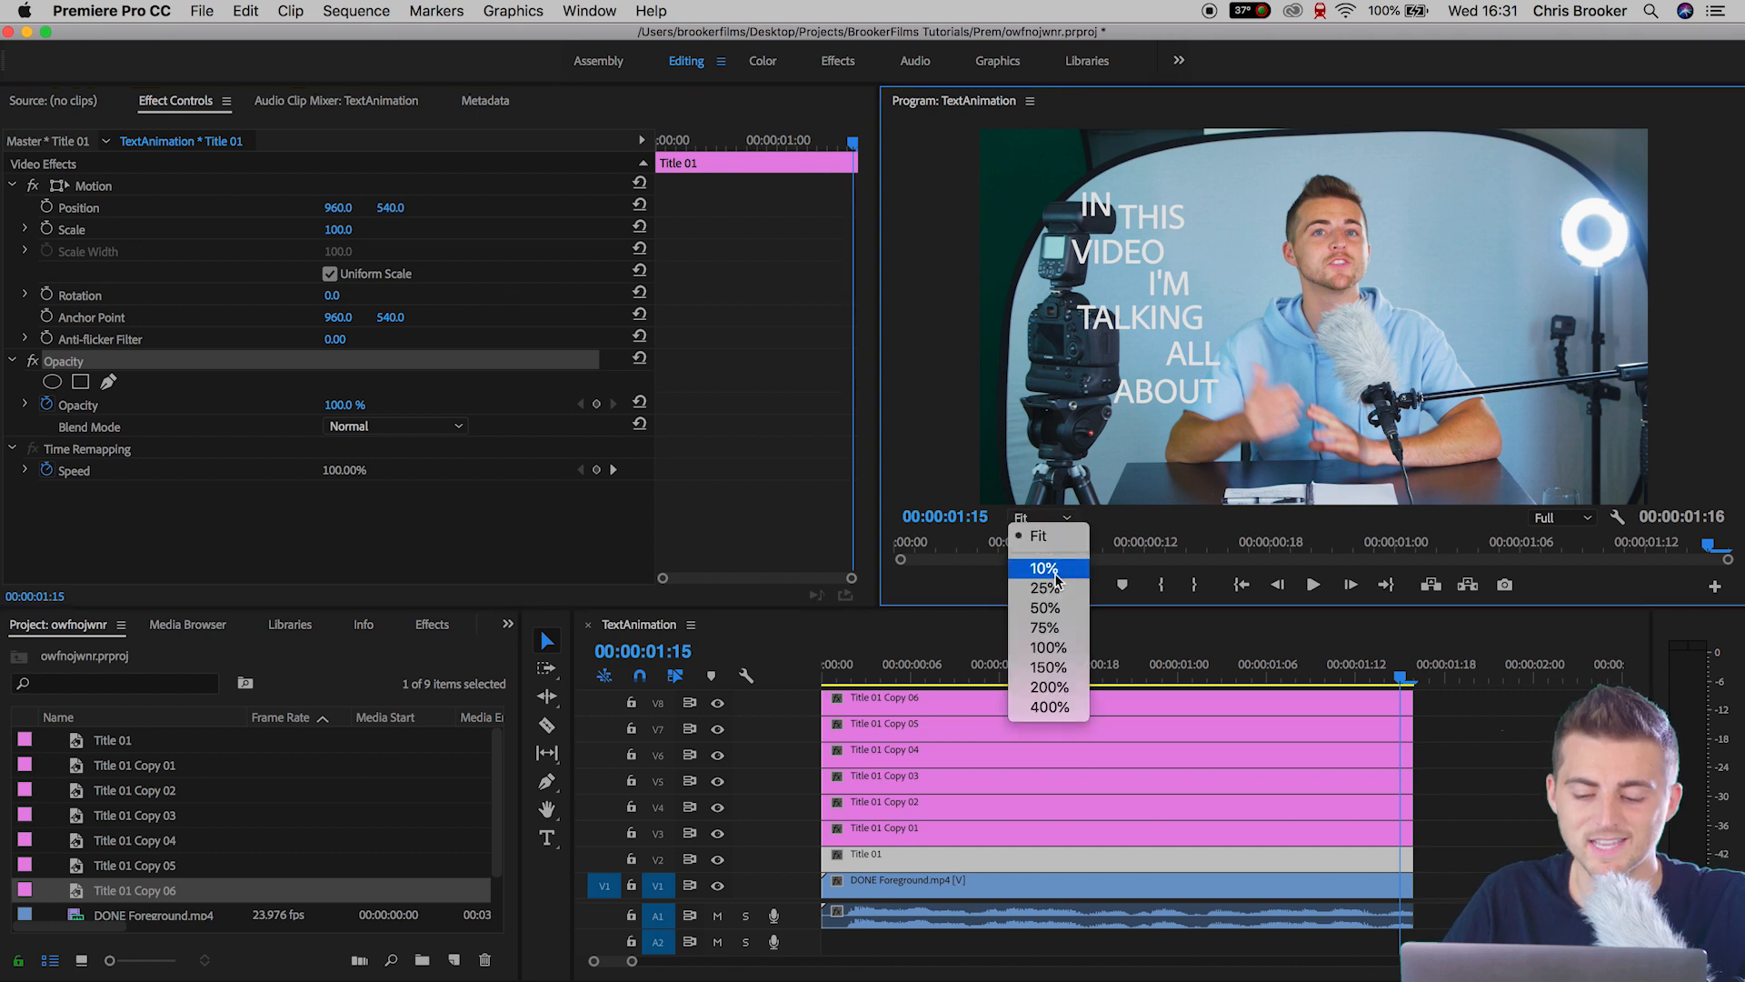
pyautogui.click(1050, 688)
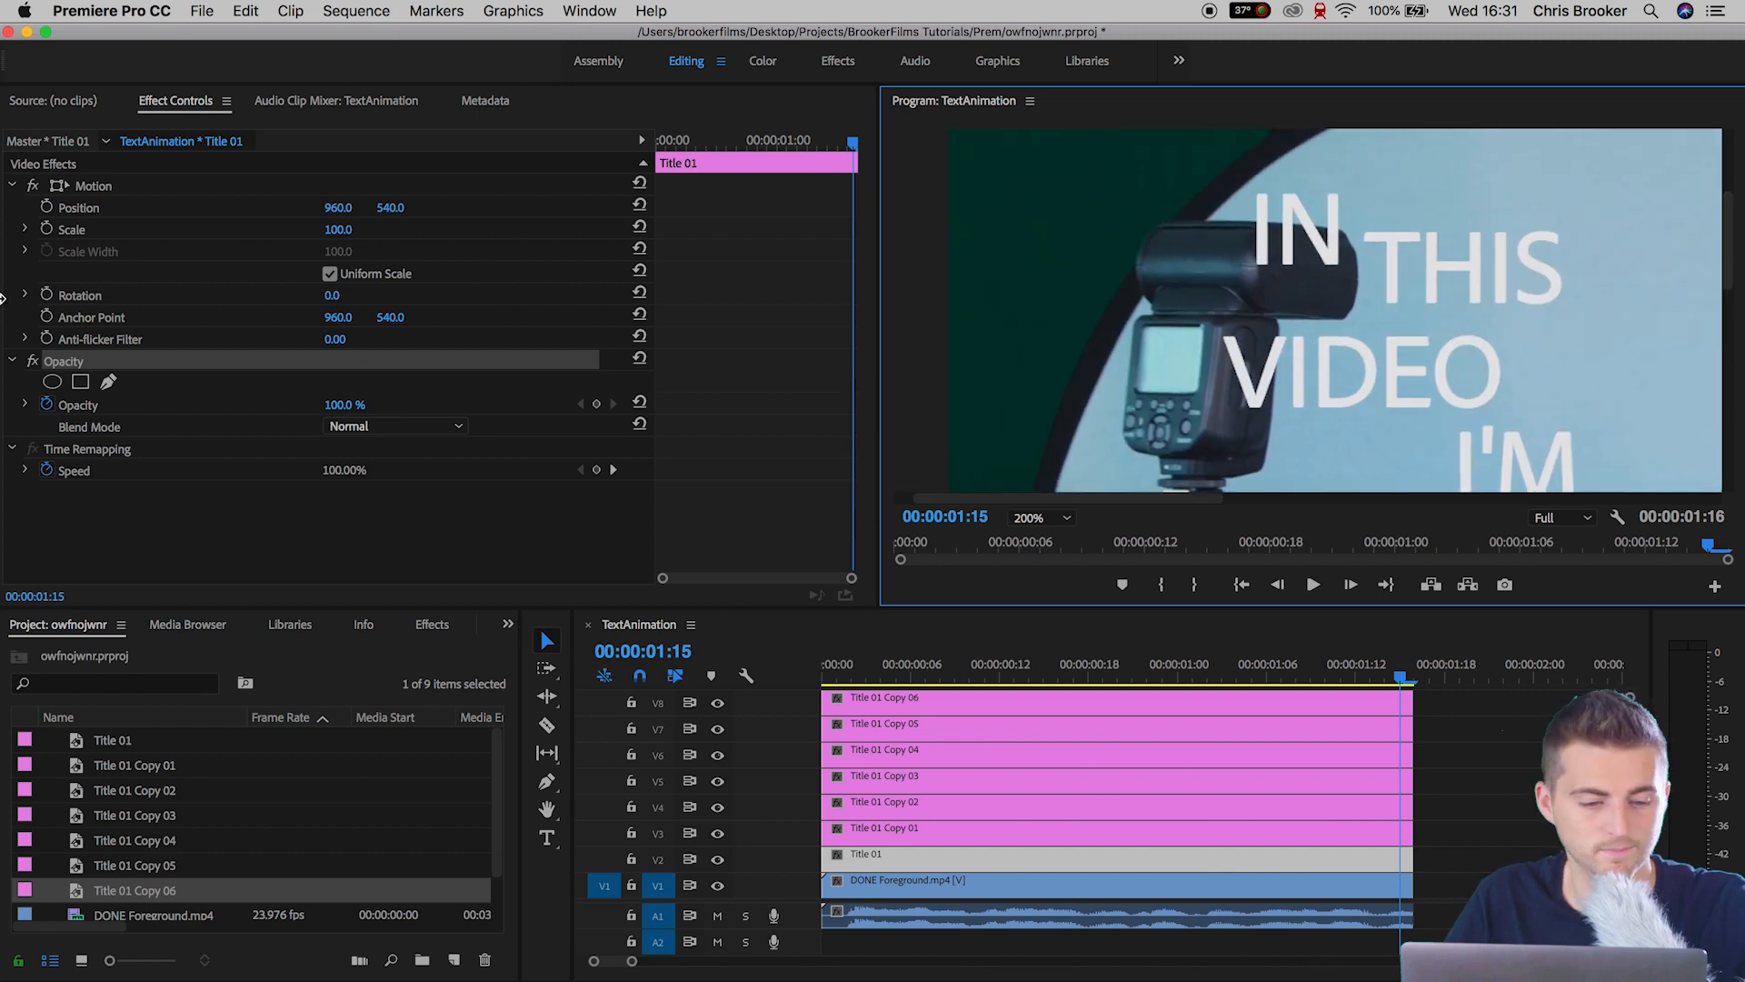
pyautogui.moveTo(108, 381)
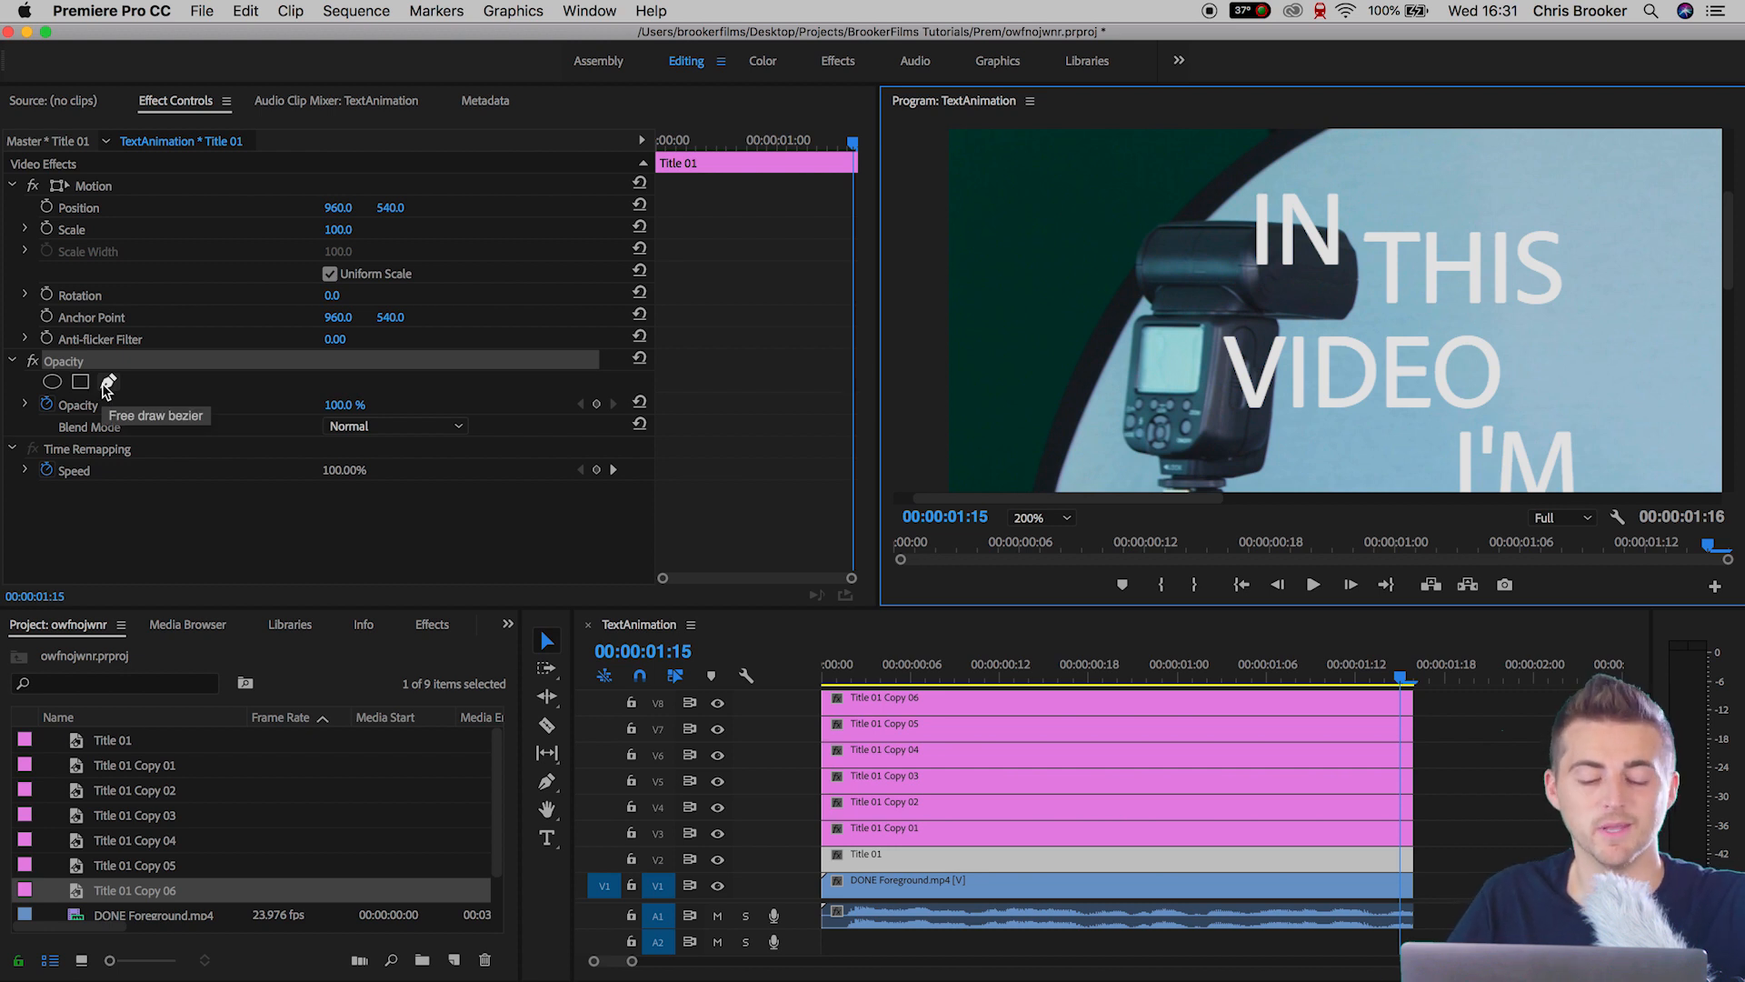
pyautogui.click(107, 381)
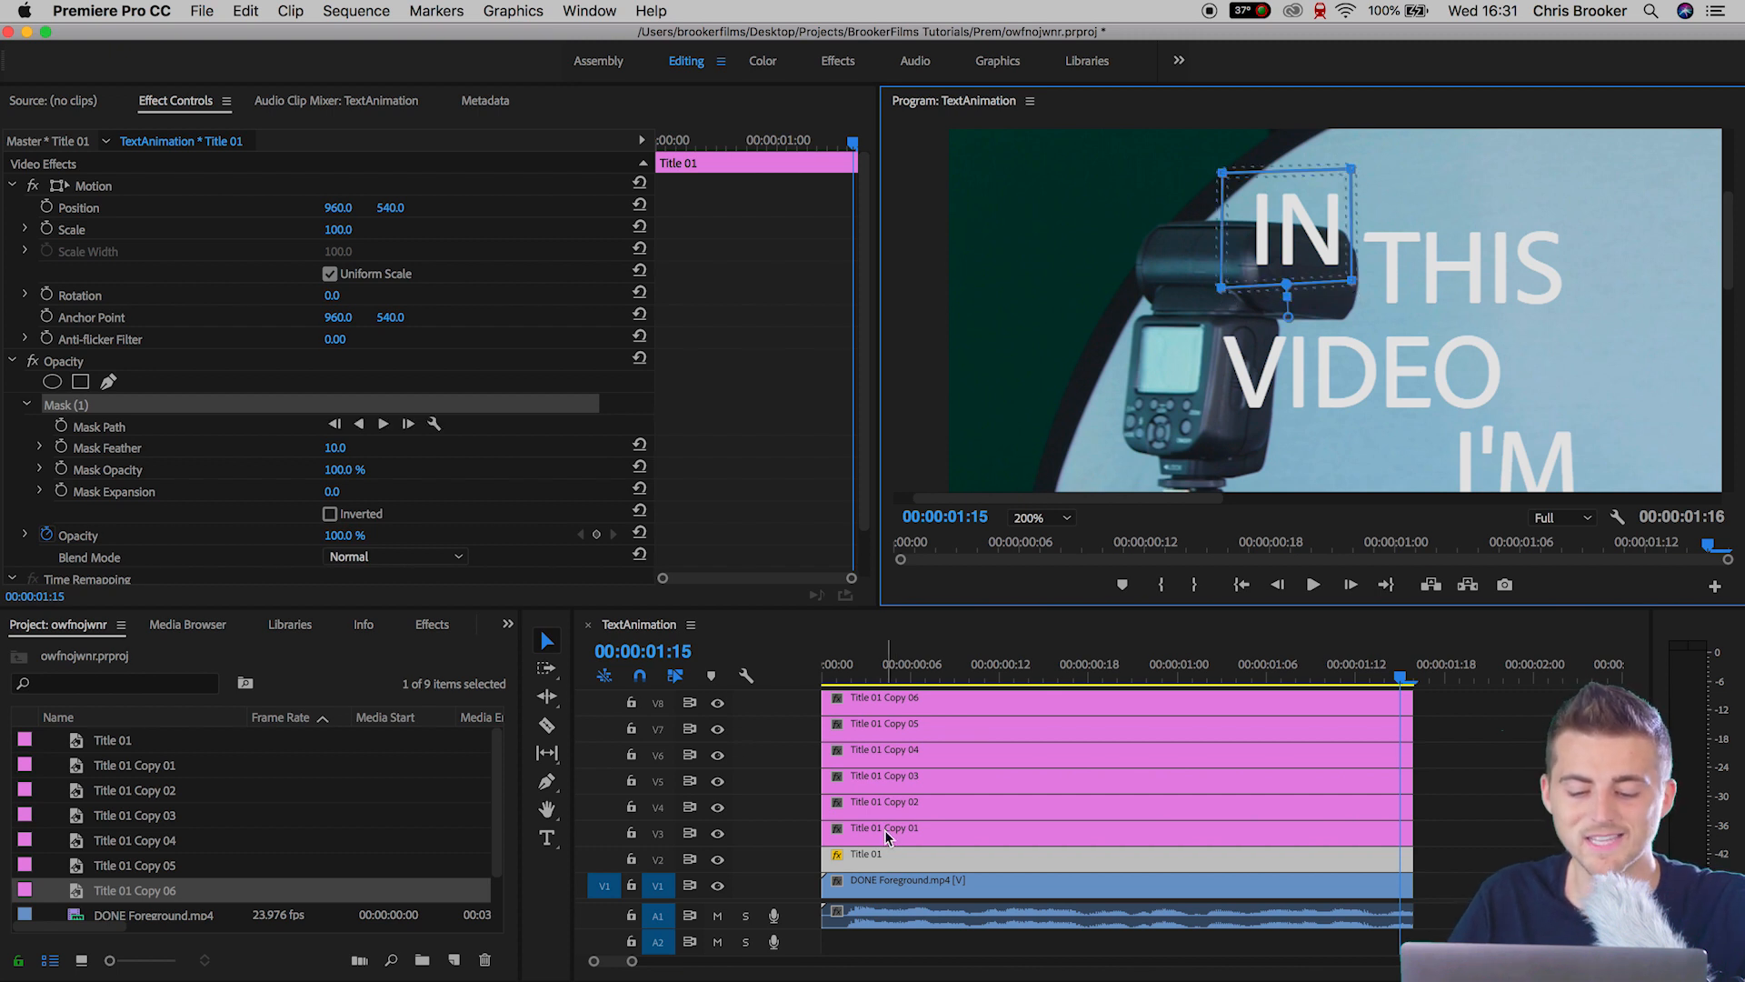
# - Draw word masks on the next title copies, Title 01 Copy 01 through Copy 03
pyautogui.click(886, 828)
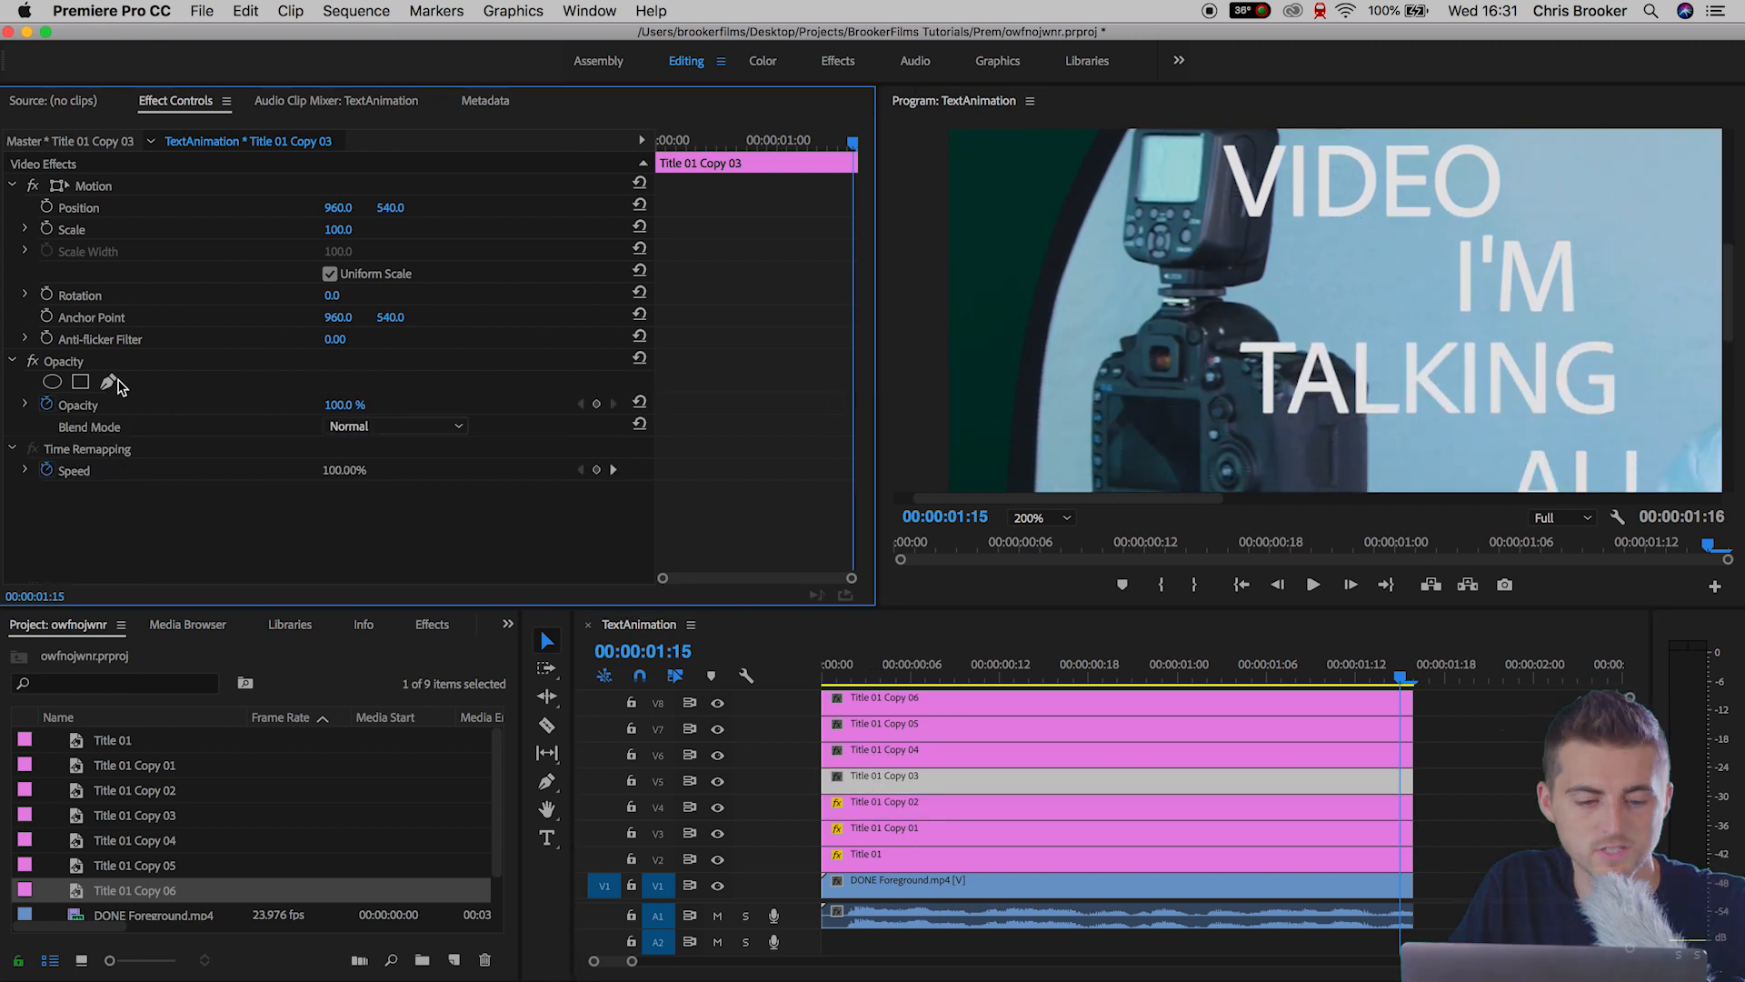
pyautogui.click(108, 382)
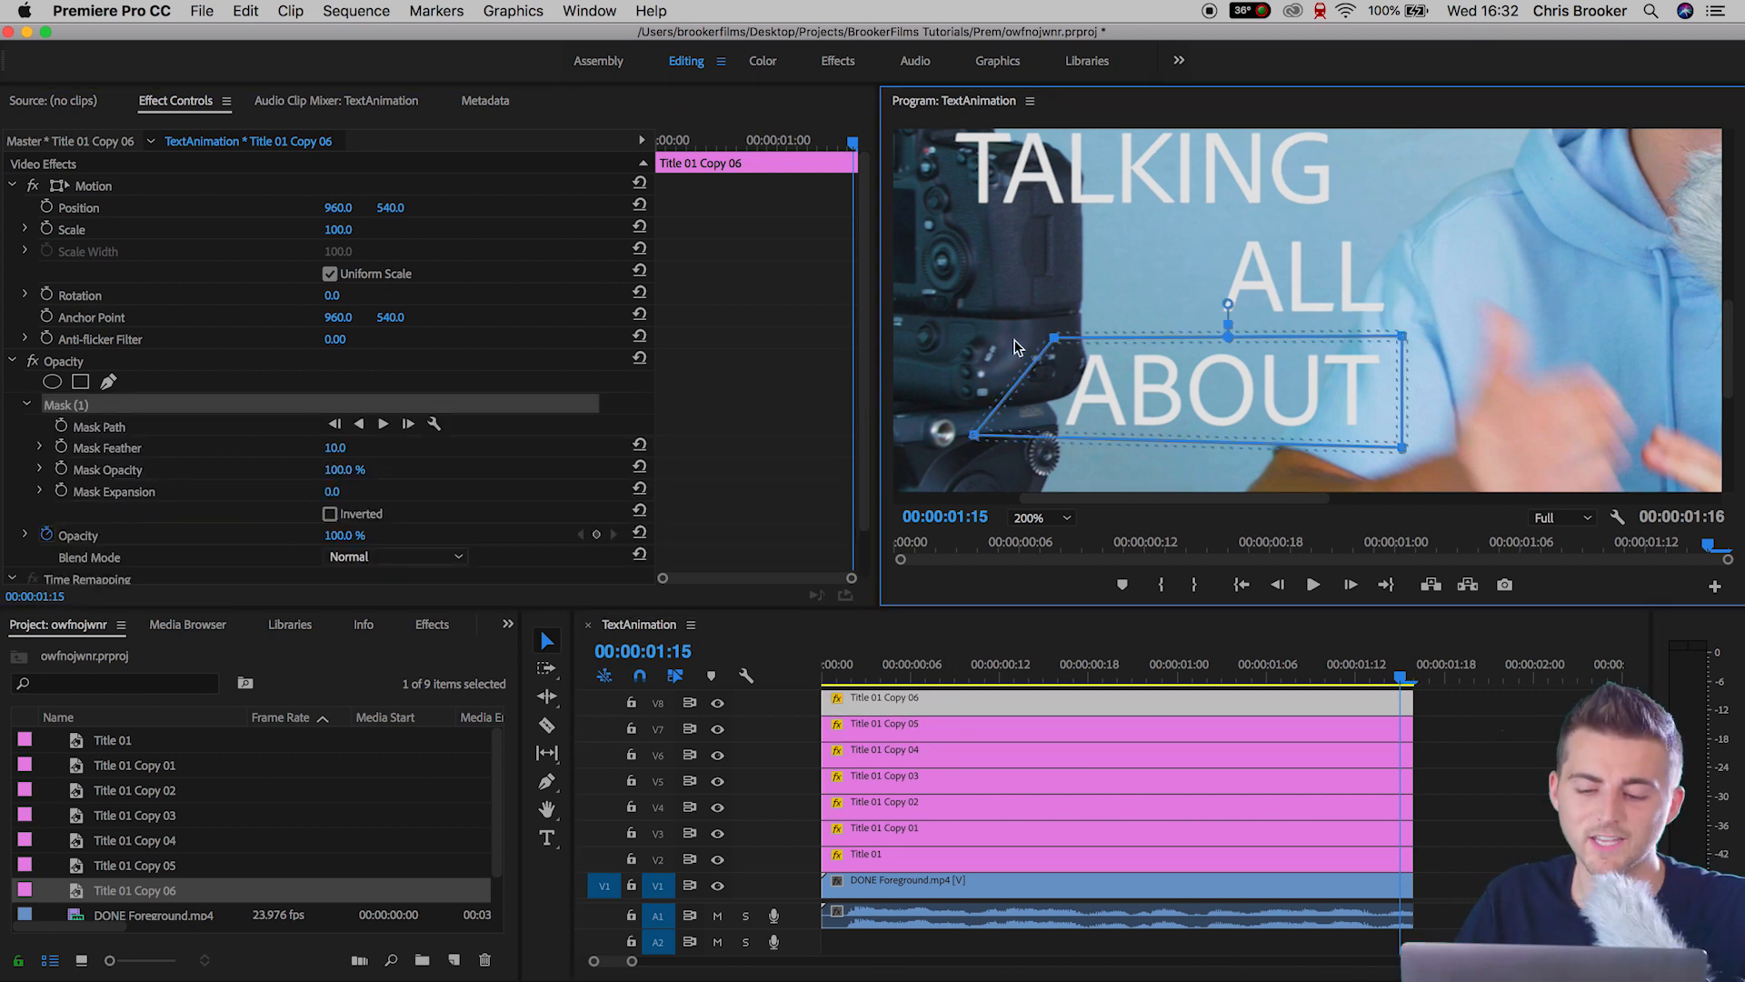
pyautogui.click(1040, 517)
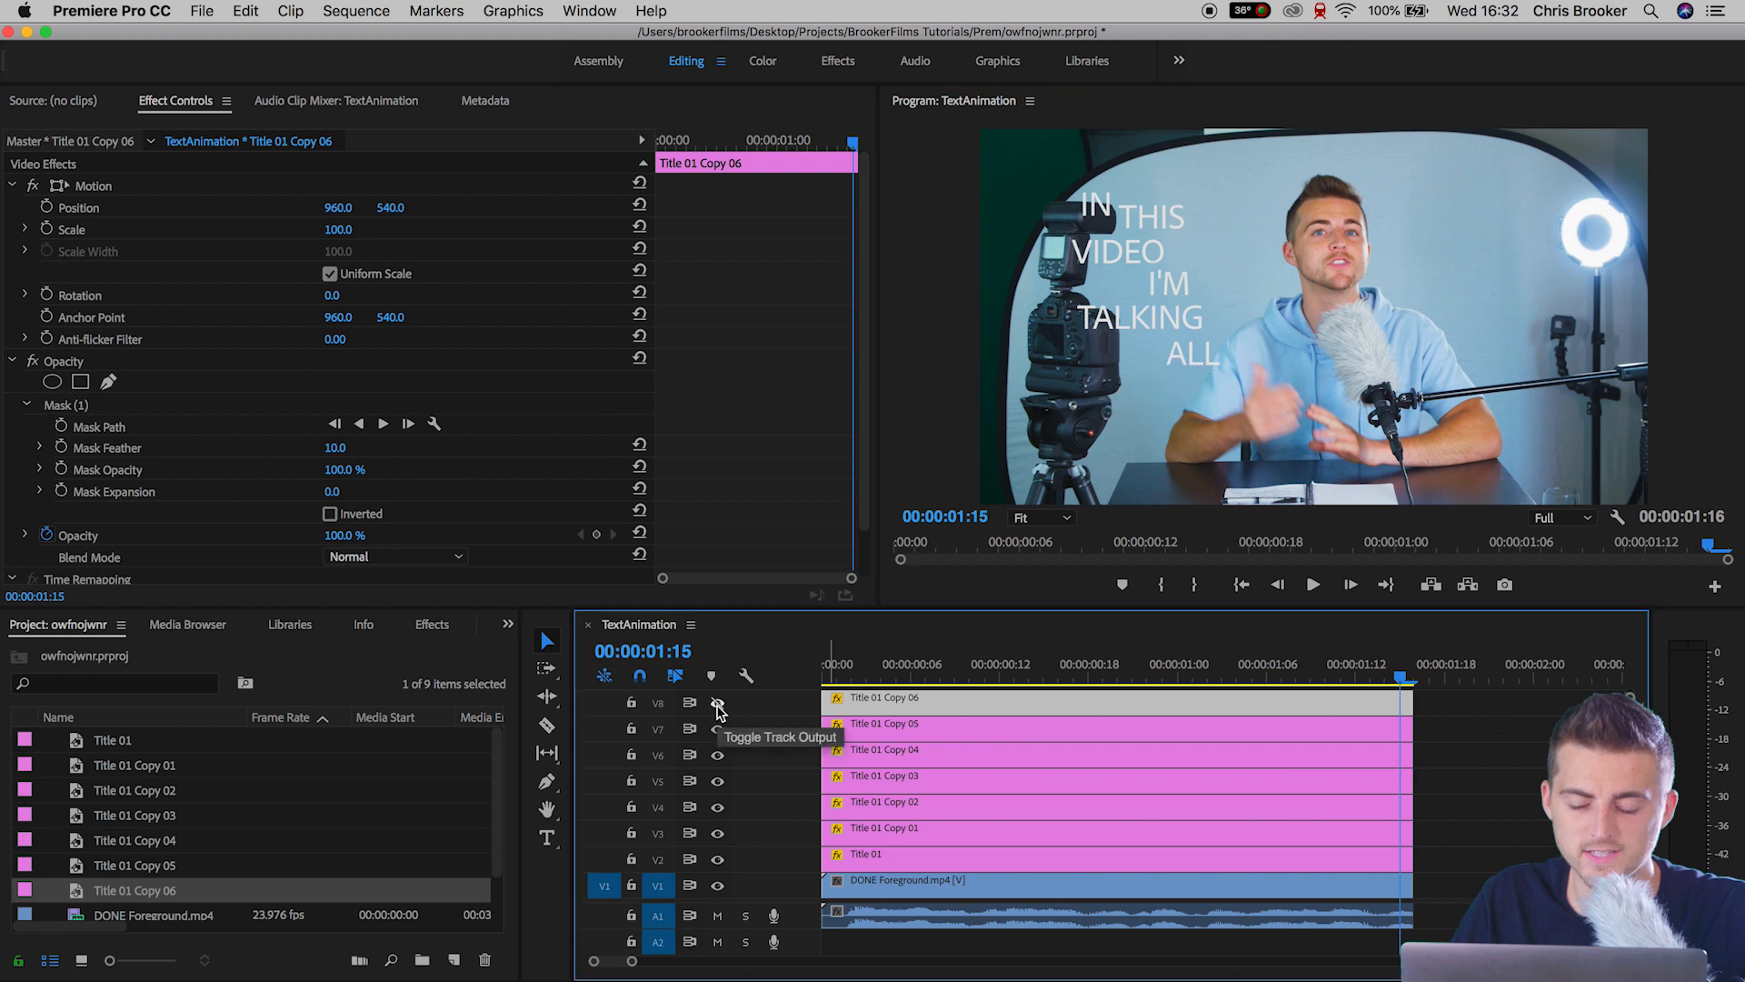
pyautogui.click(717, 702)
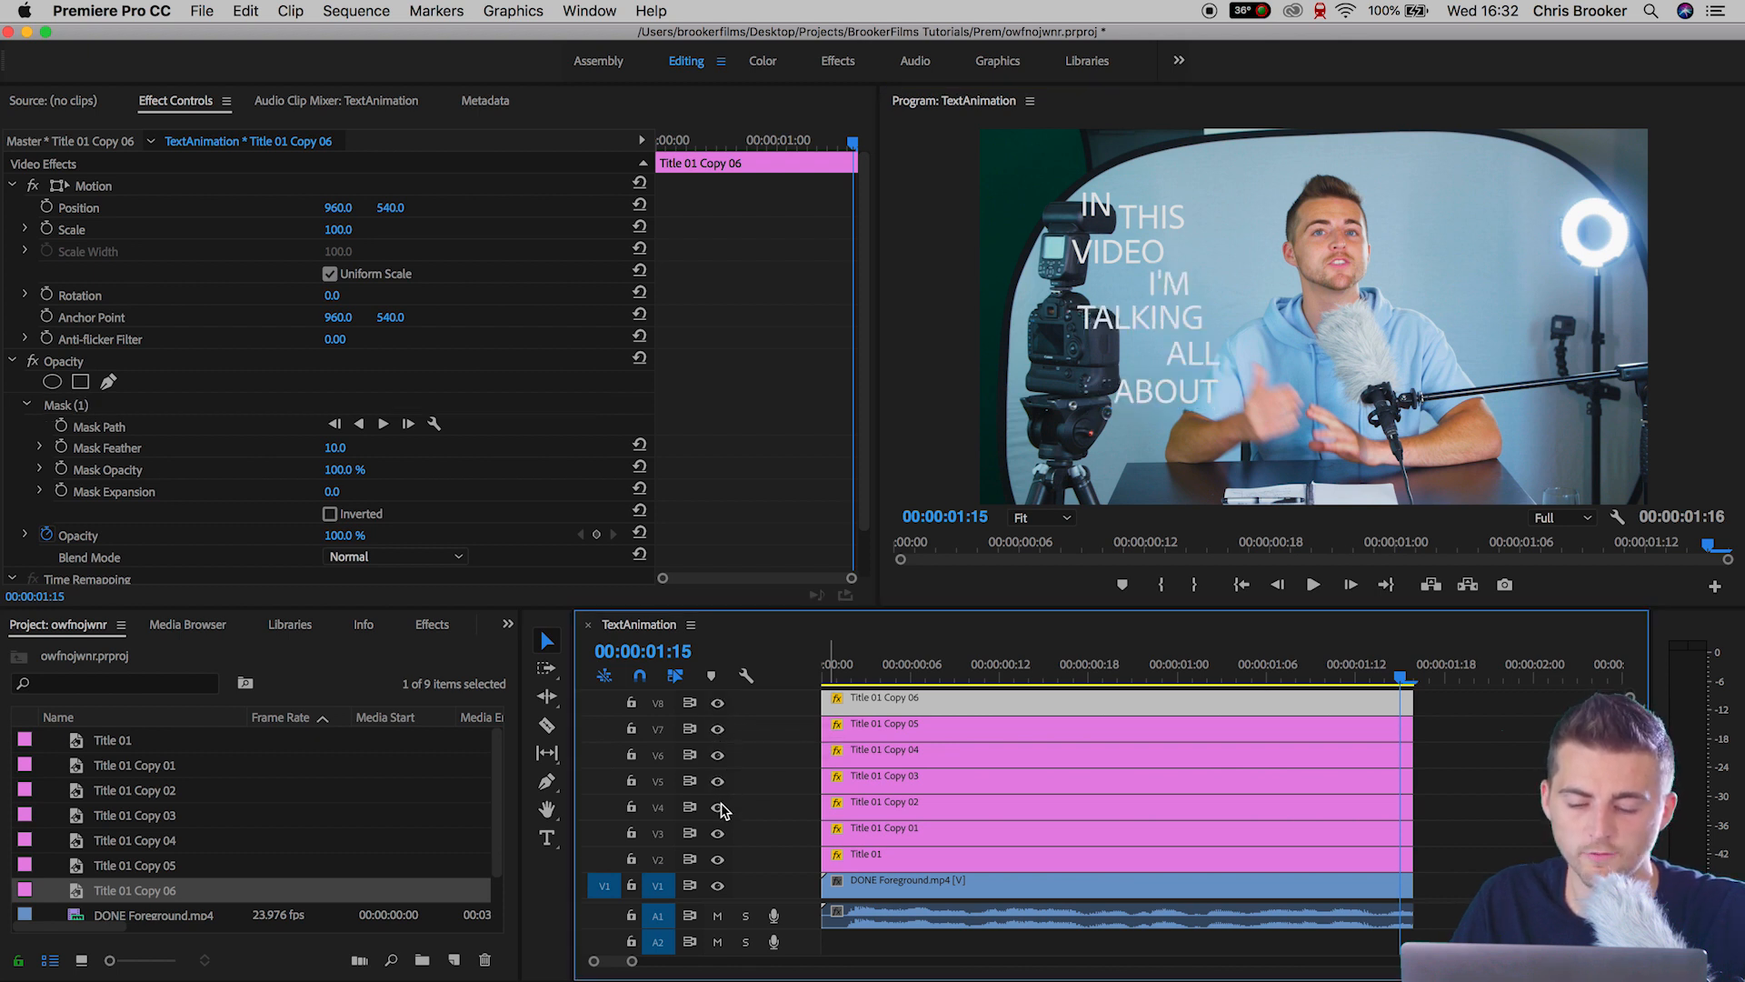
pyautogui.moveTo(717, 859)
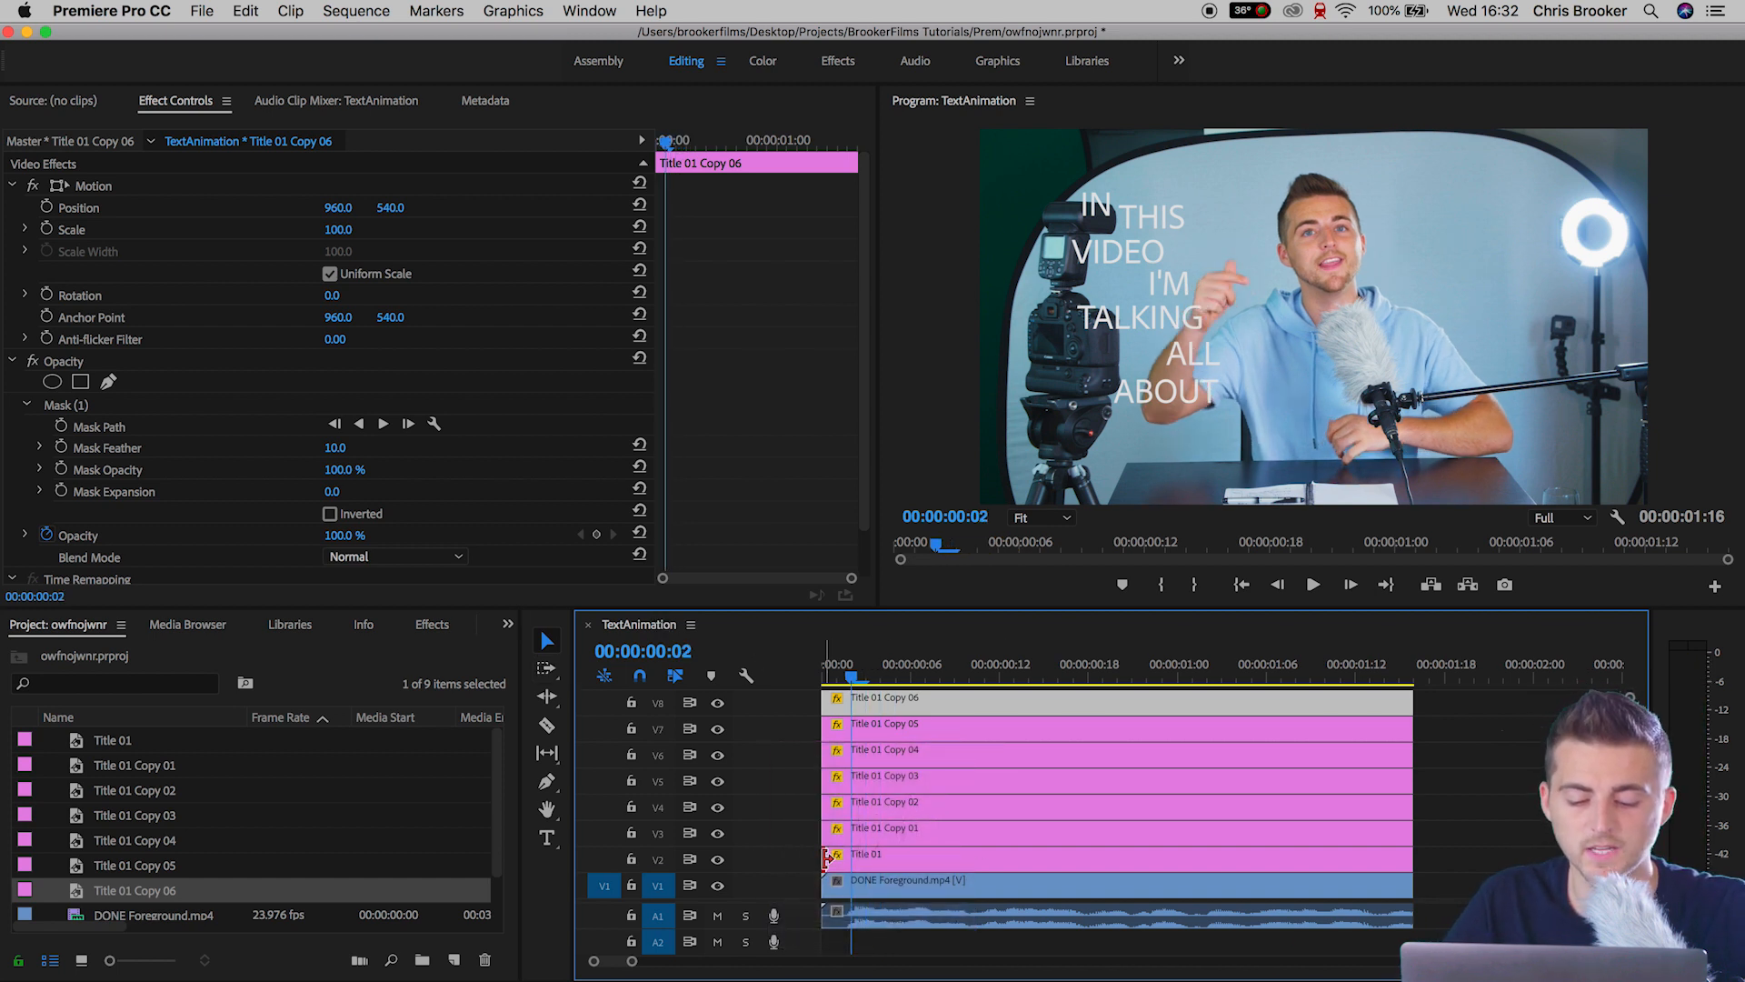
# - Trim the starts of Title 01 and Title 01 Copy 02 to their spoken-word playhead positions
pyautogui.click(905, 854)
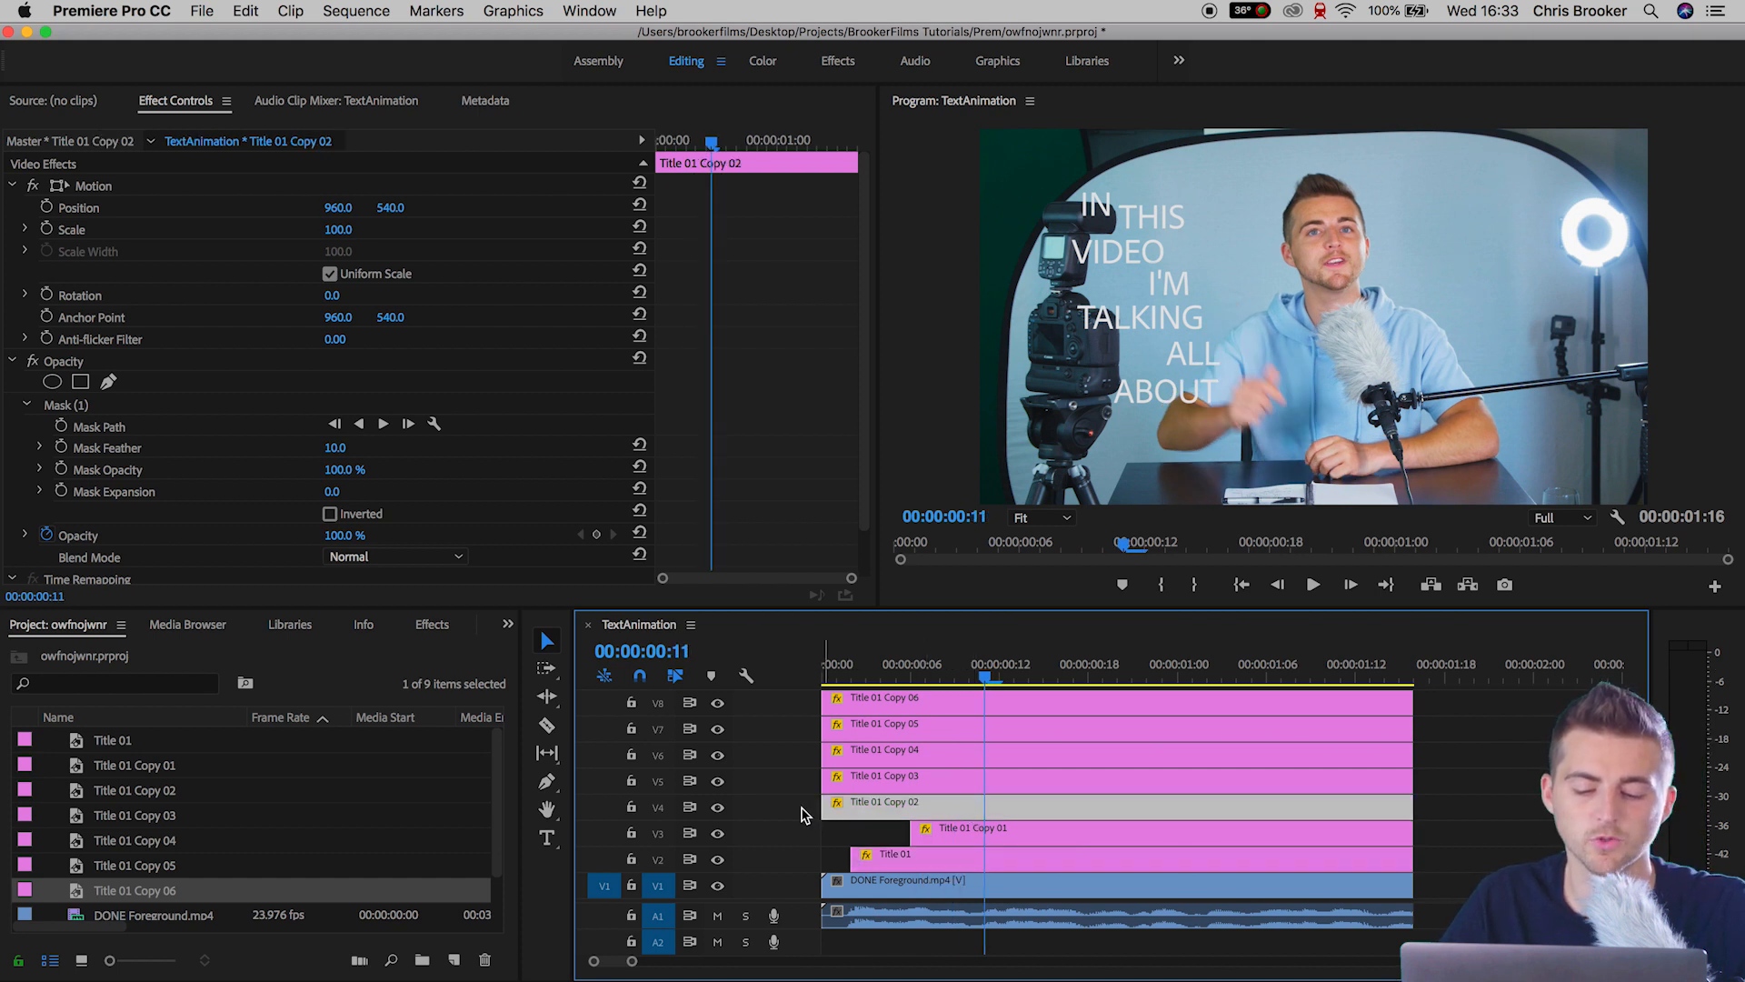
pyautogui.moveTo(1002, 802); pyautogui.dragTo(952, 802)
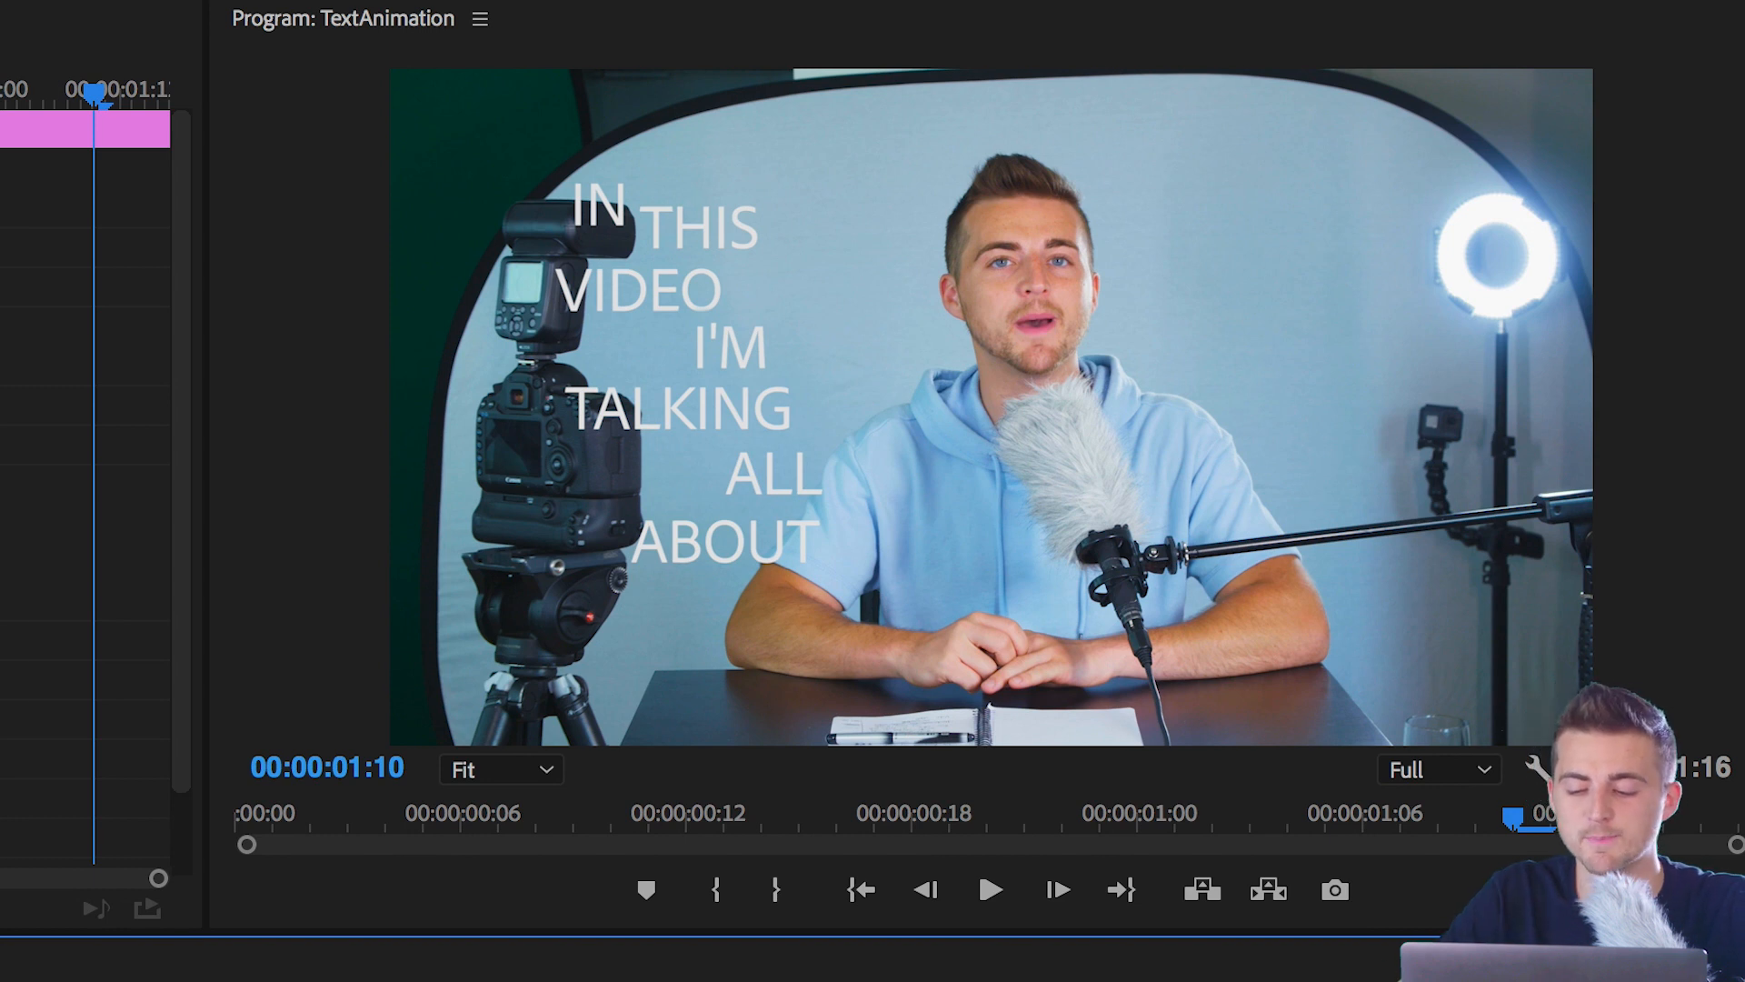
pyautogui.click(990, 890)
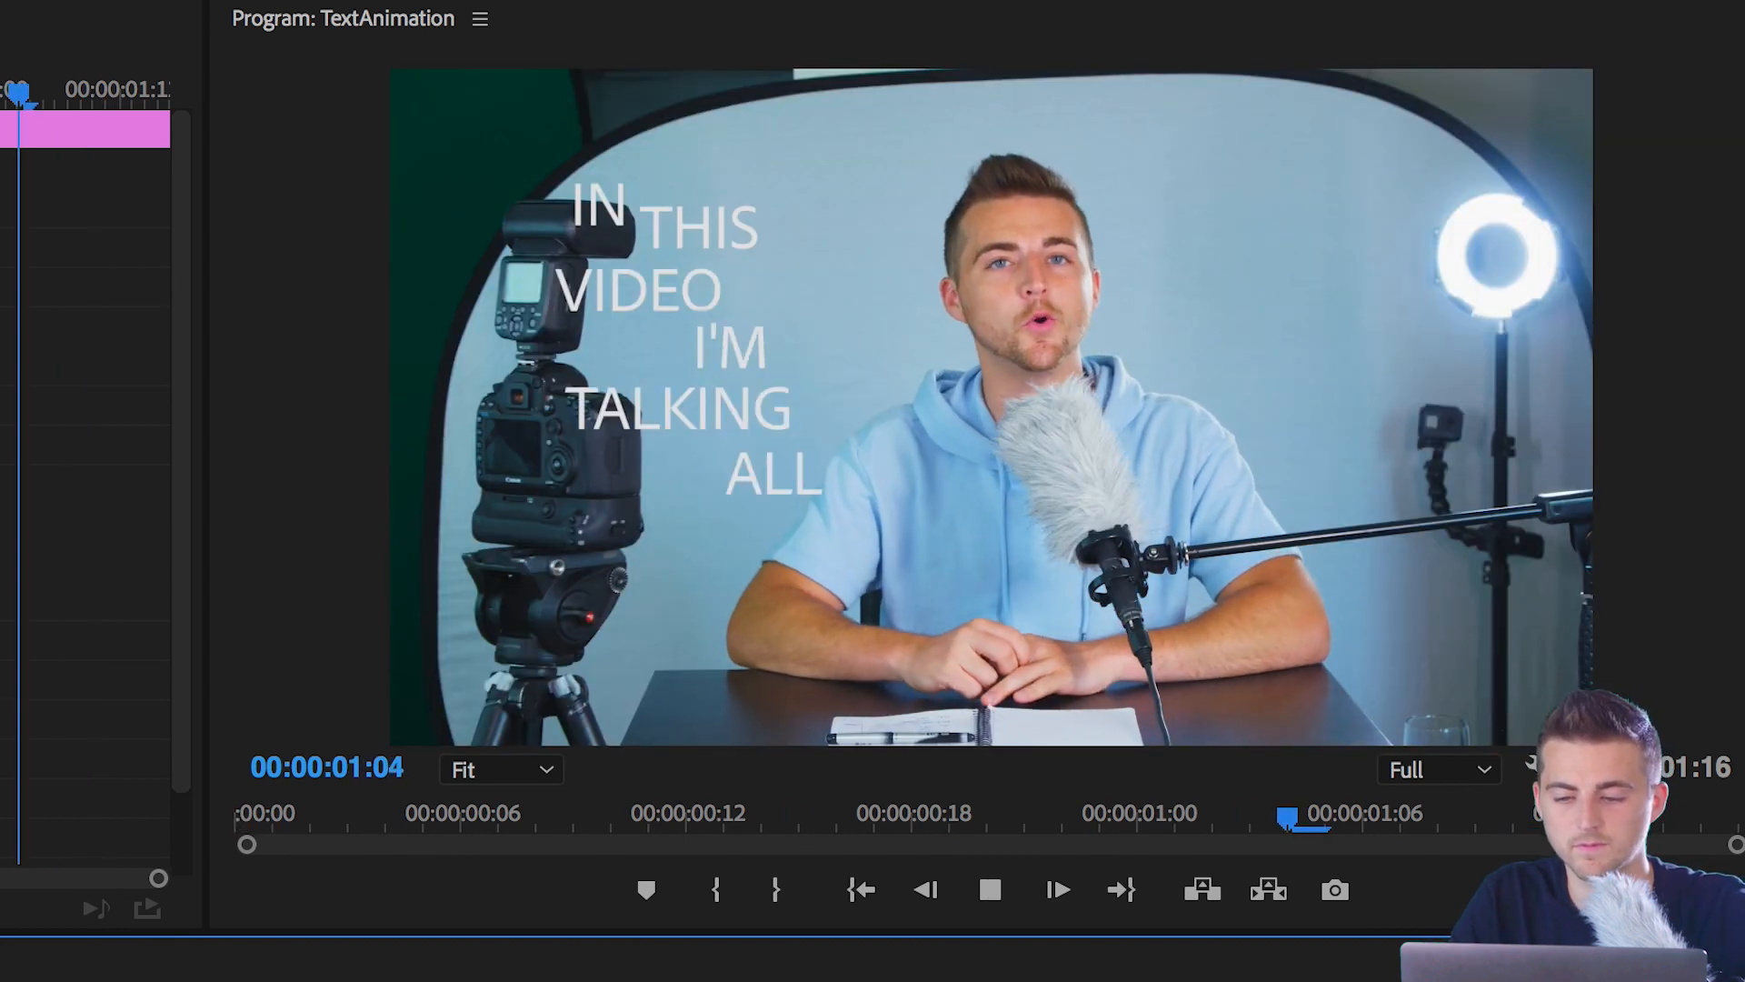